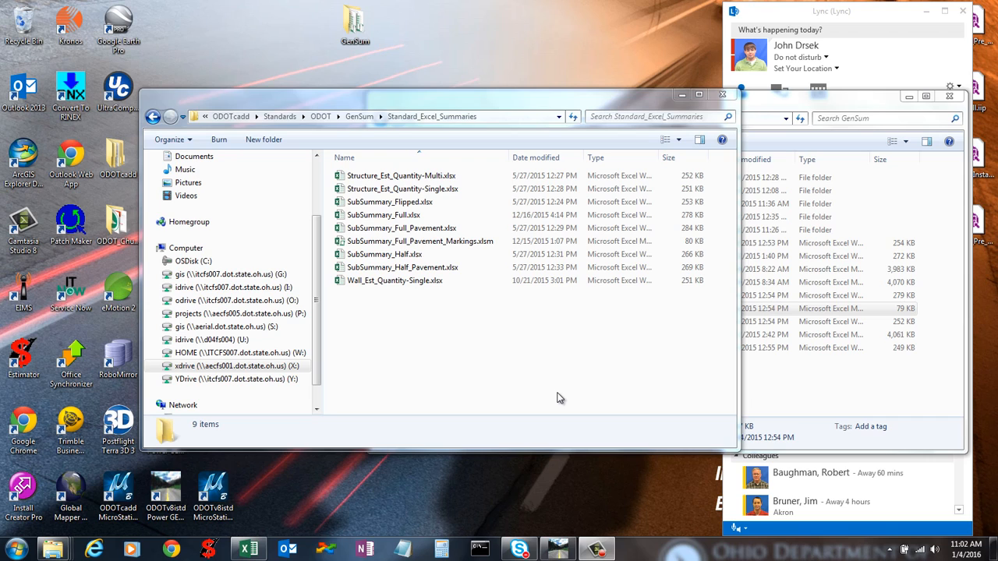
pyautogui.moveTo(525, 336)
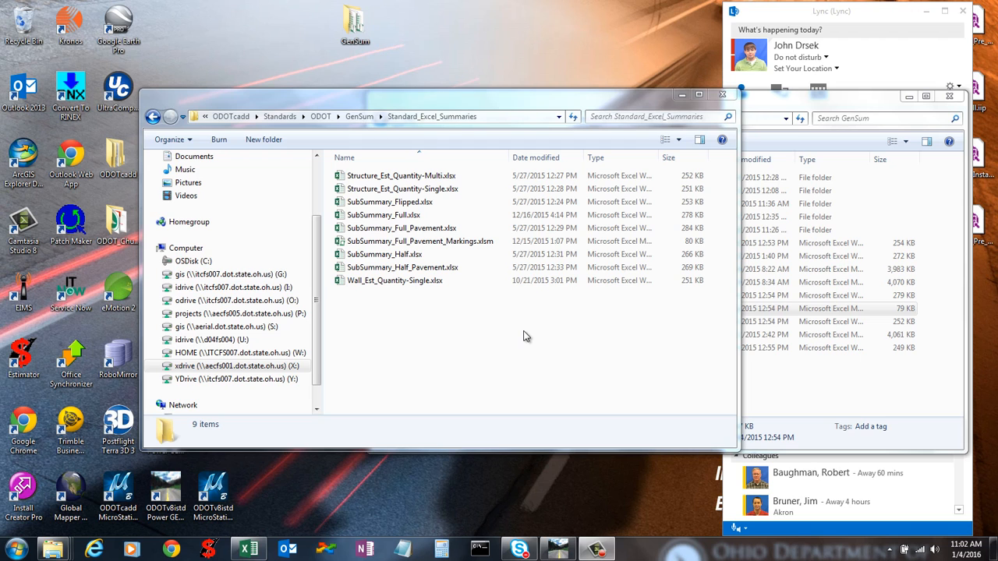
pyautogui.moveTo(536, 327)
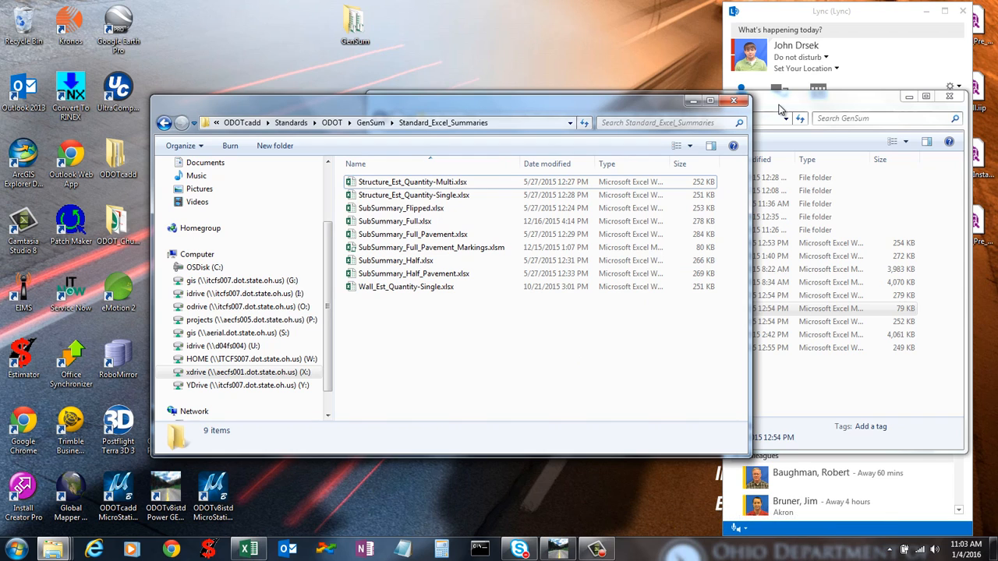
pyautogui.moveTo(799, 102)
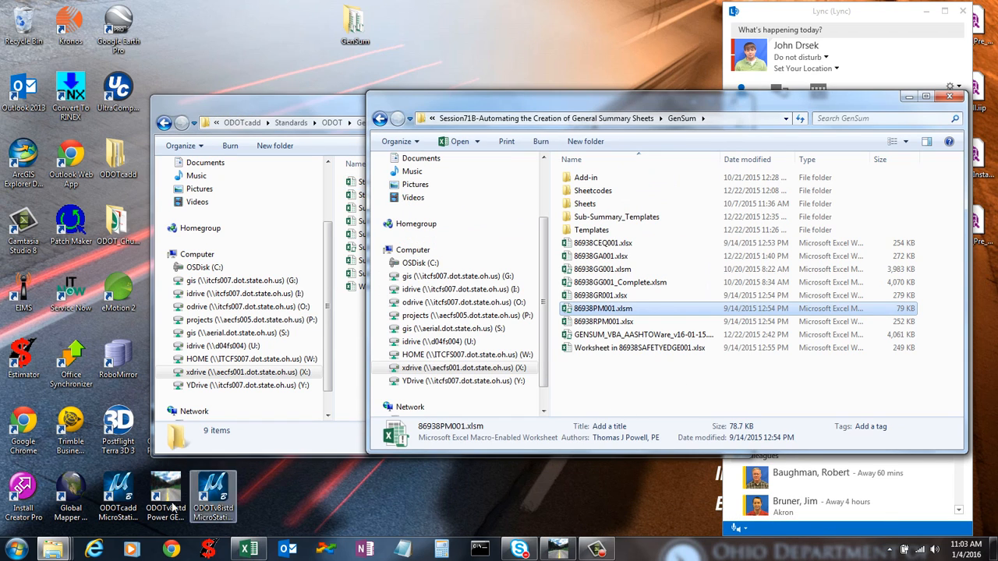
# - Open 86938PM001.xlsm and scroll through the edge, lane, center line and auxiliary tables and back
pyautogui.doubleClick(602, 308)
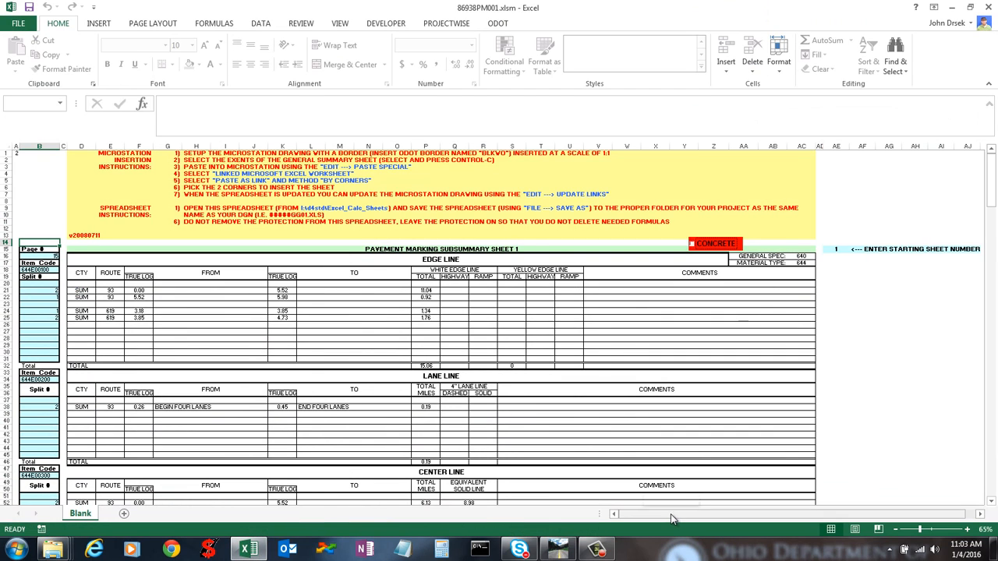
pyautogui.moveTo(489, 305)
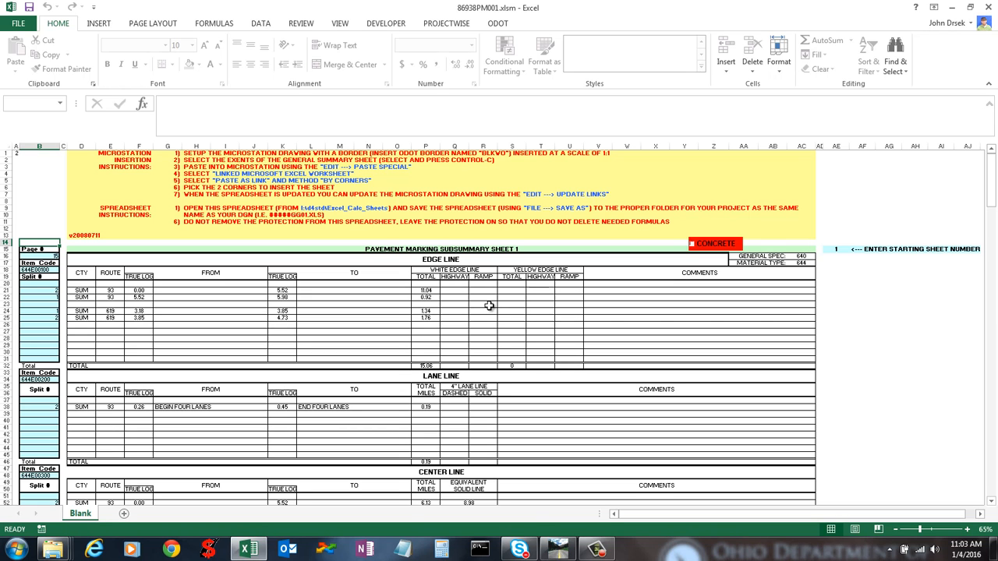
pyautogui.scroll(-3)
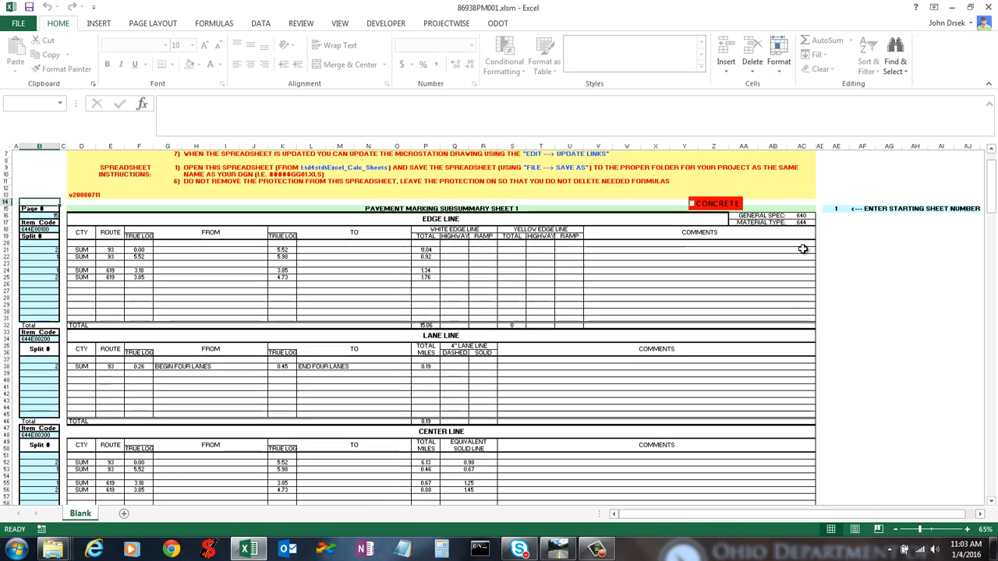
pyautogui.scroll(-3)
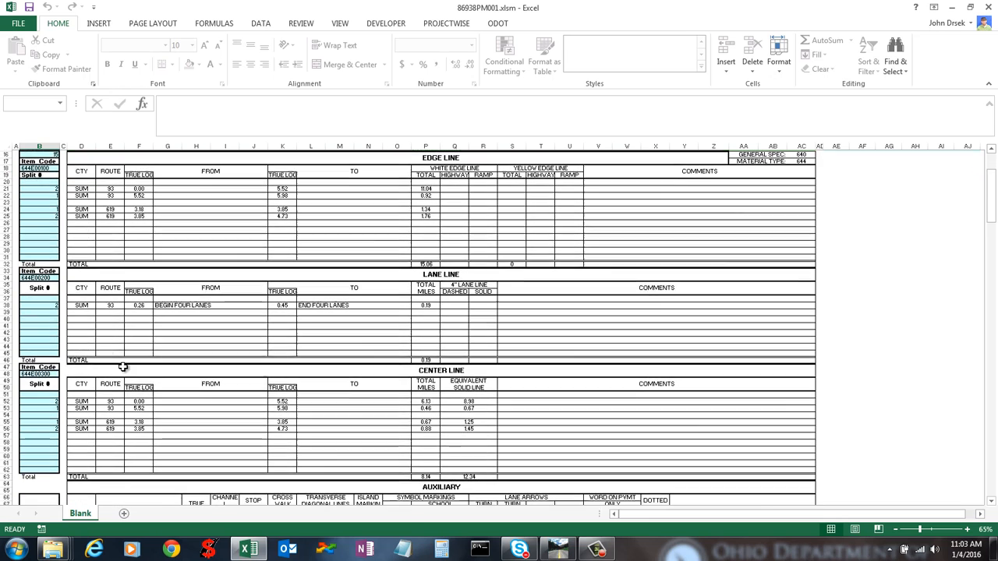
pyautogui.scroll(3)
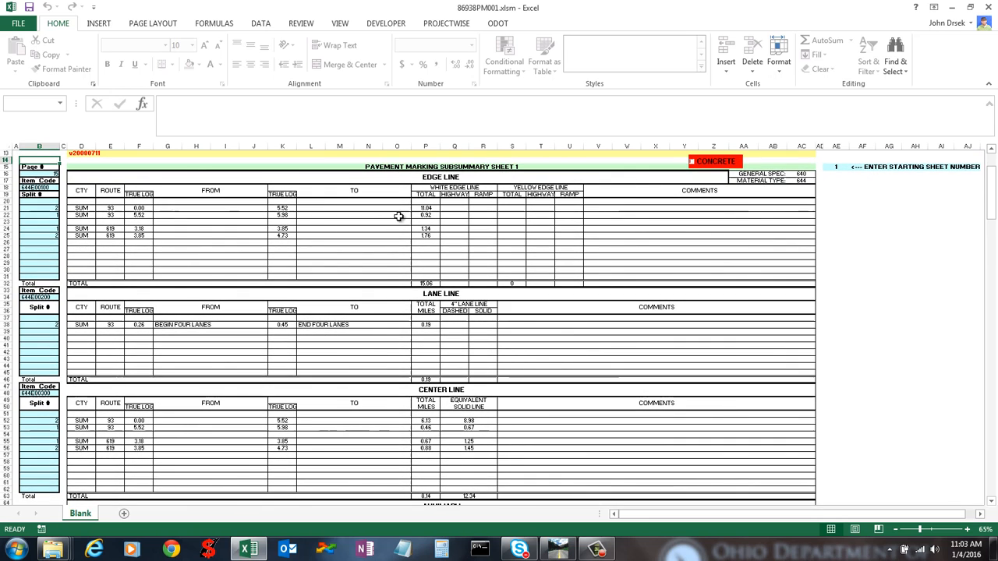
pyautogui.click(82, 294)
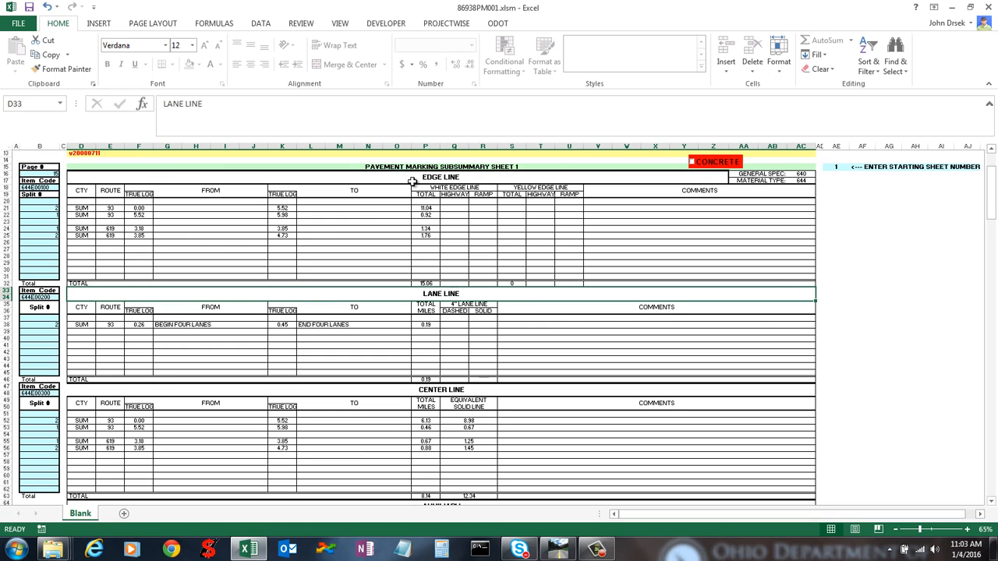
pyautogui.moveTo(429, 378)
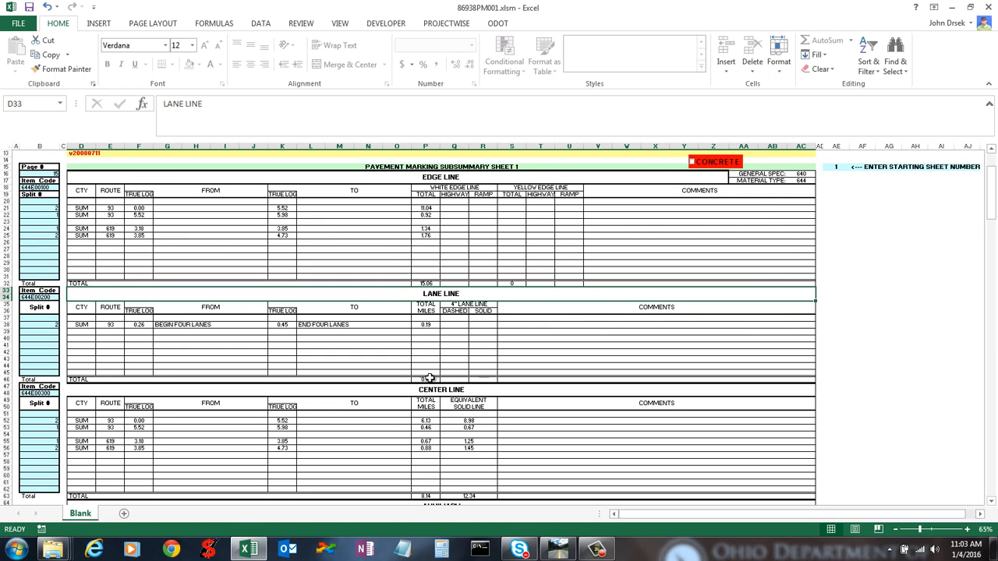
pyautogui.scroll(-3)
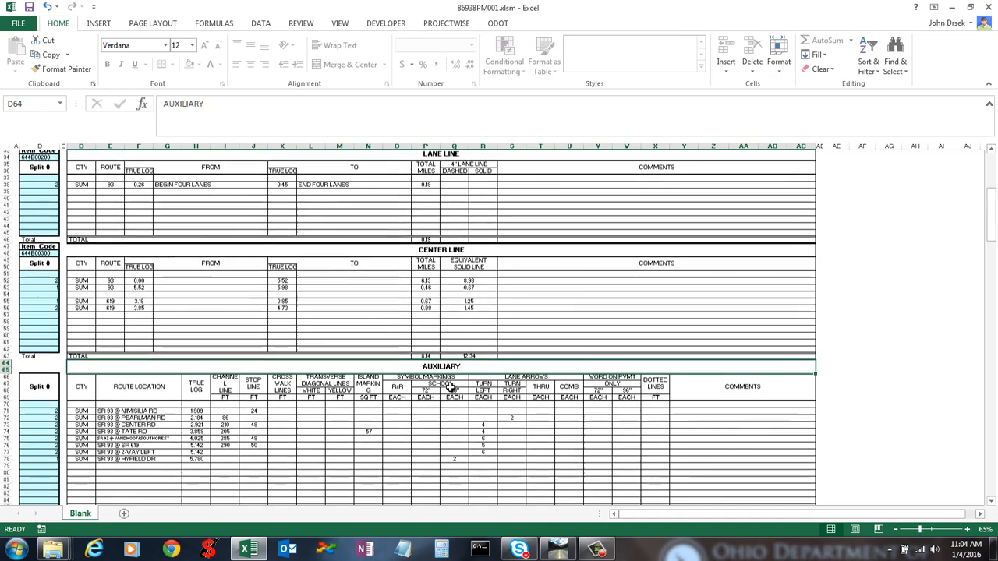
pyautogui.scroll(3)
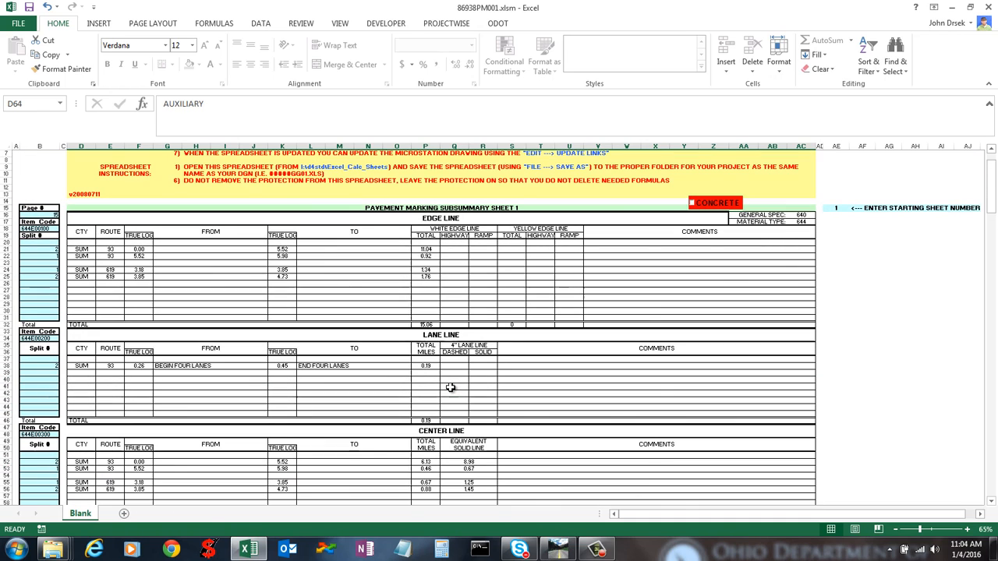
pyautogui.moveTo(471, 273)
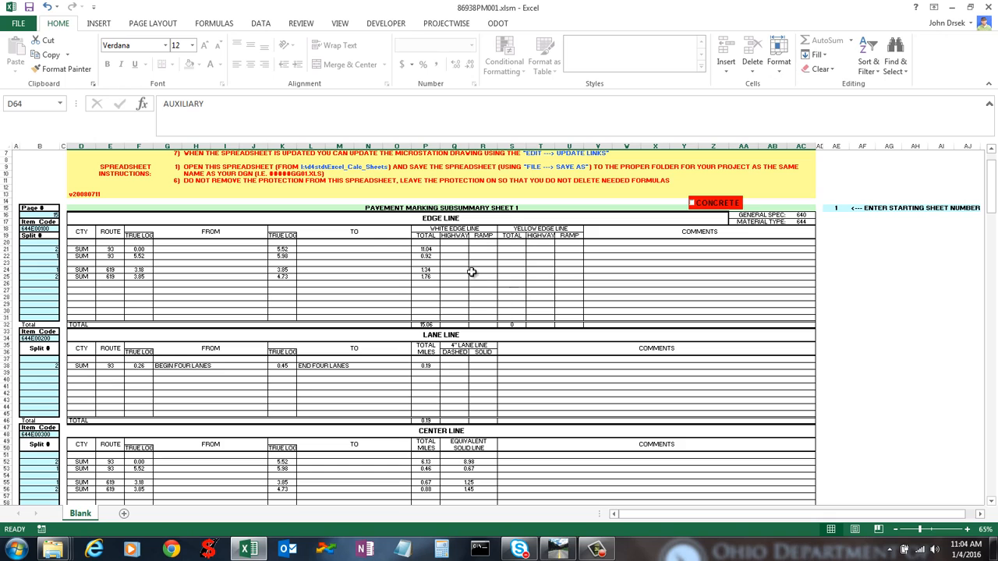
# - Check starting page 15 and change the material type in AC17 from 644 to 646
pyautogui.click(40, 215)
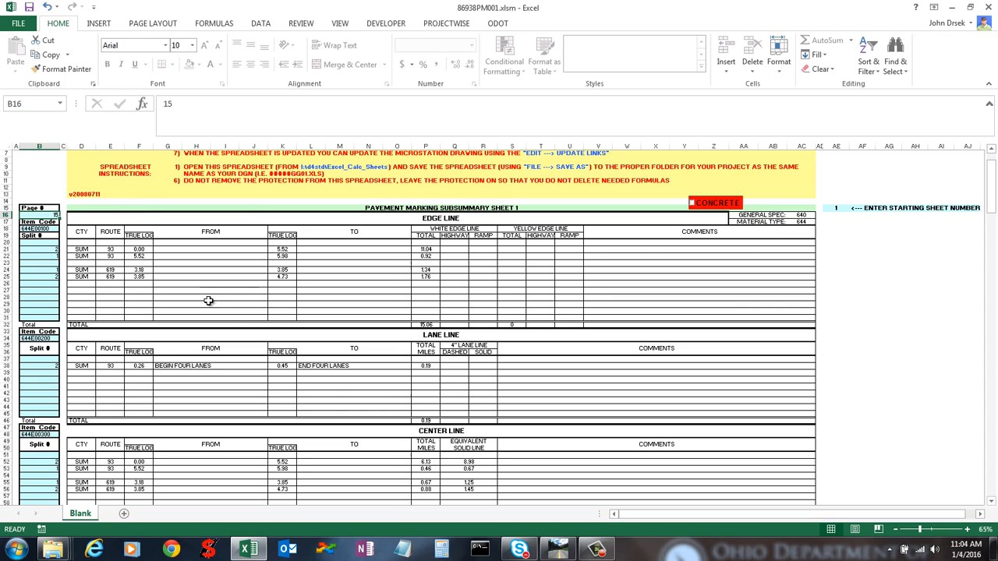
pyautogui.moveTo(260, 343)
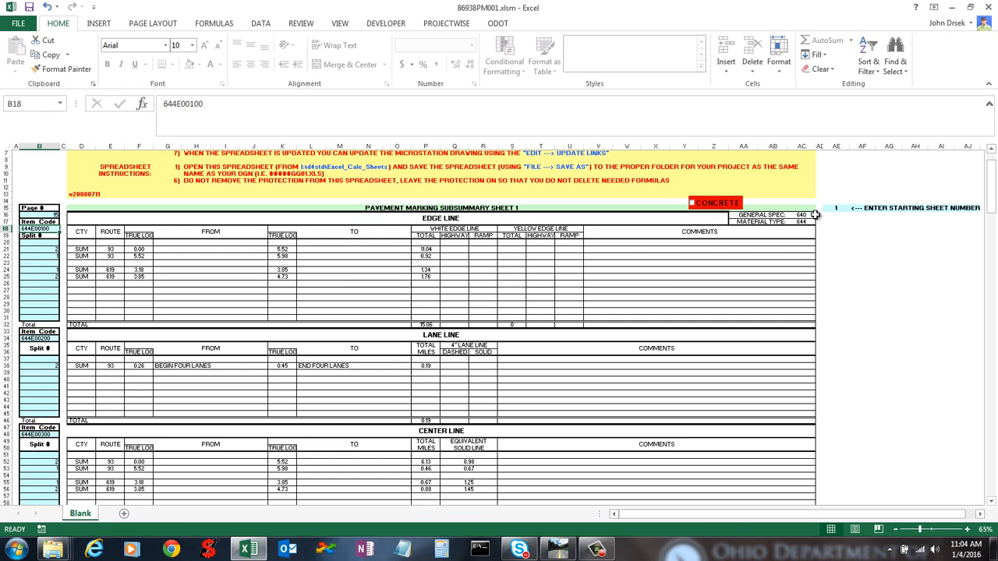
pyautogui.click(802, 215)
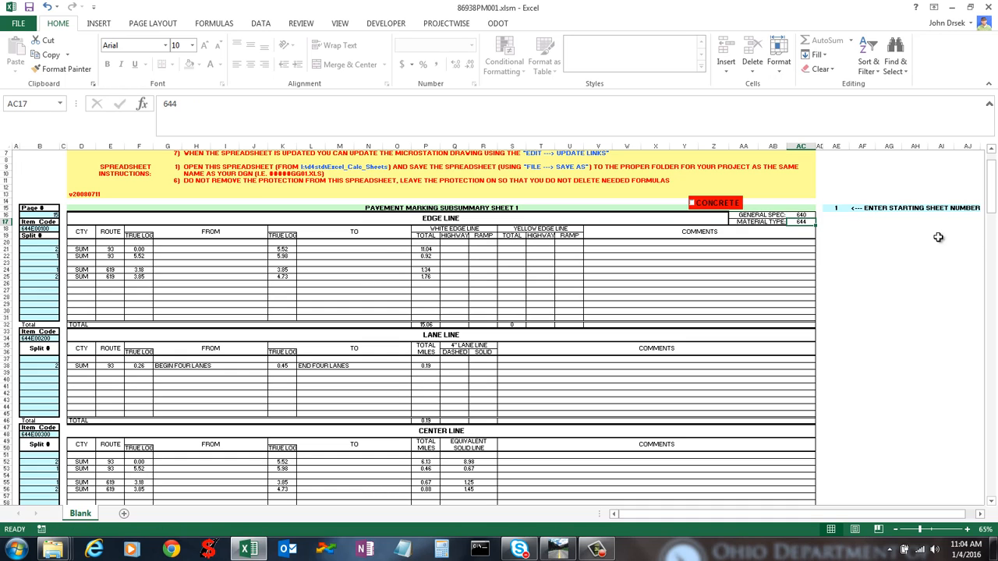
pyautogui.moveTo(990, 244)
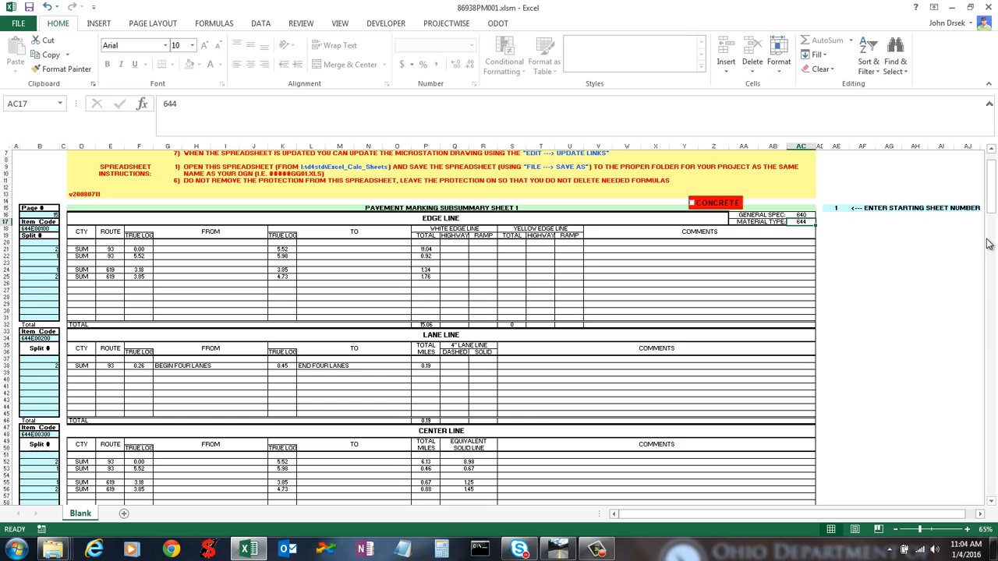
pyautogui.write('646')
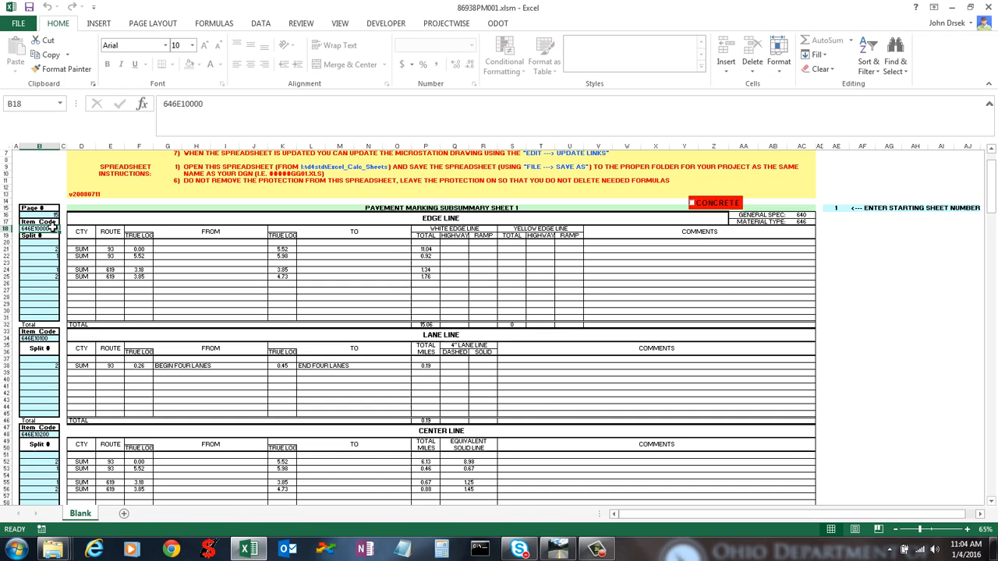
pyautogui.moveTo(772, 226)
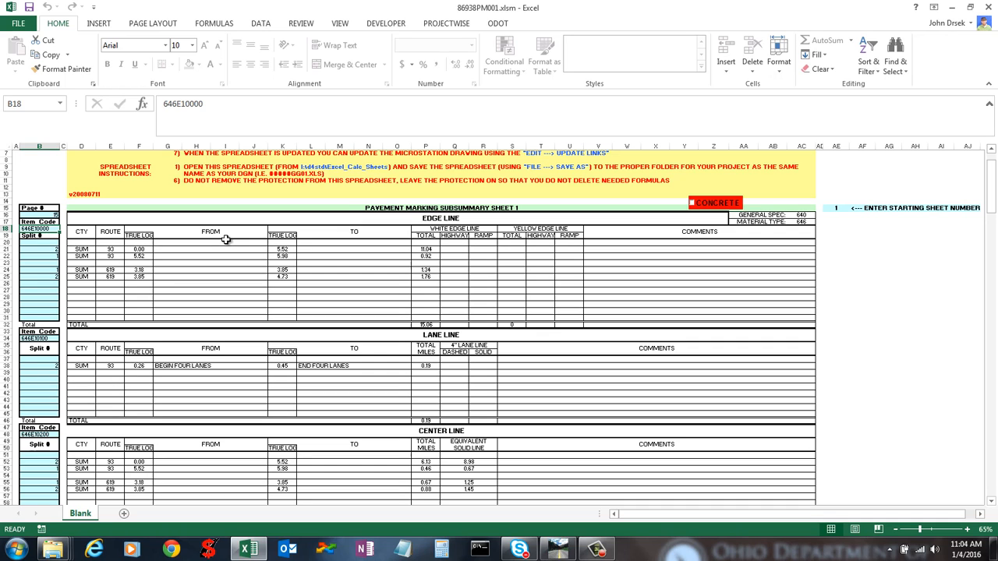
pyautogui.moveTo(331, 274)
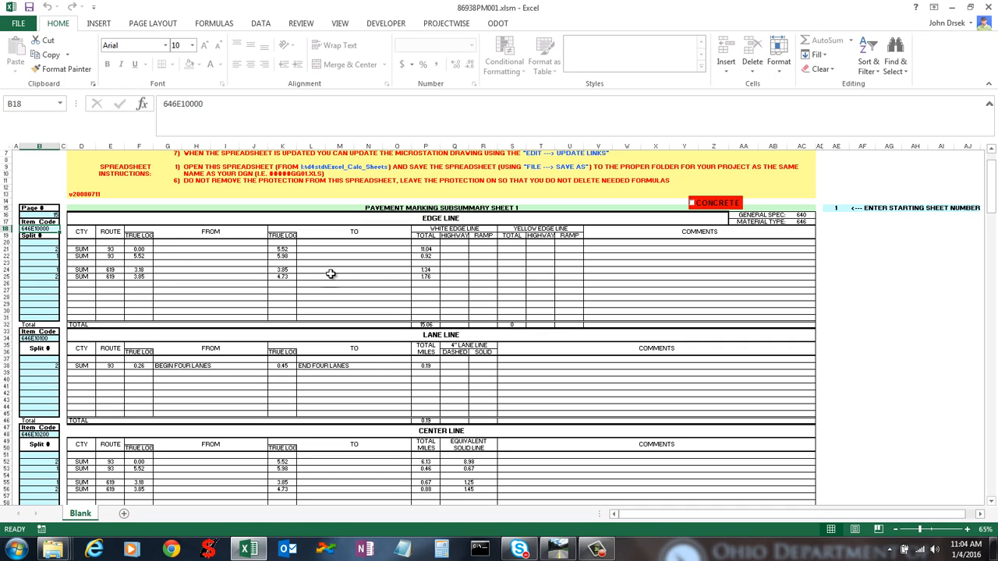
pyautogui.moveTo(331, 285)
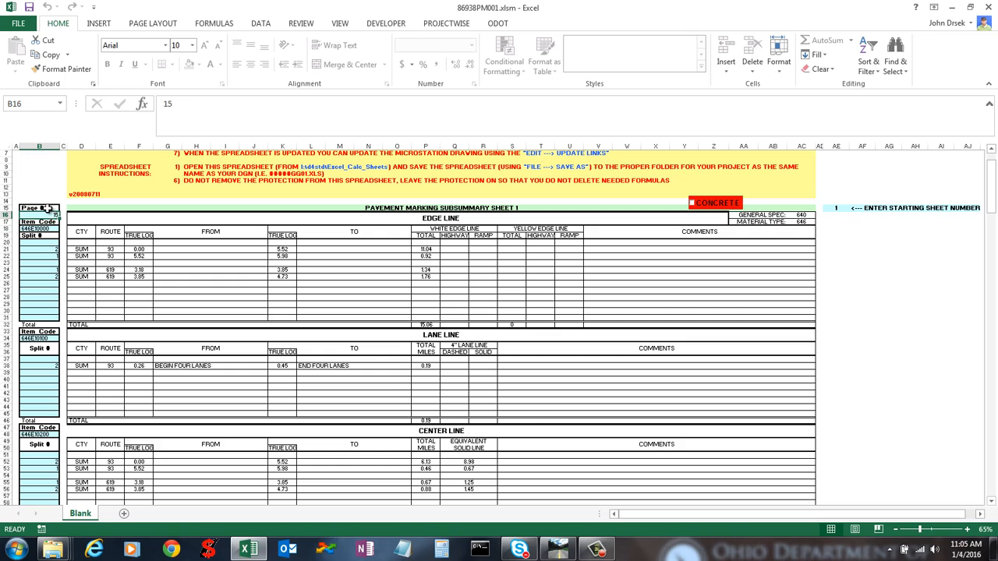
pyautogui.click(41, 162)
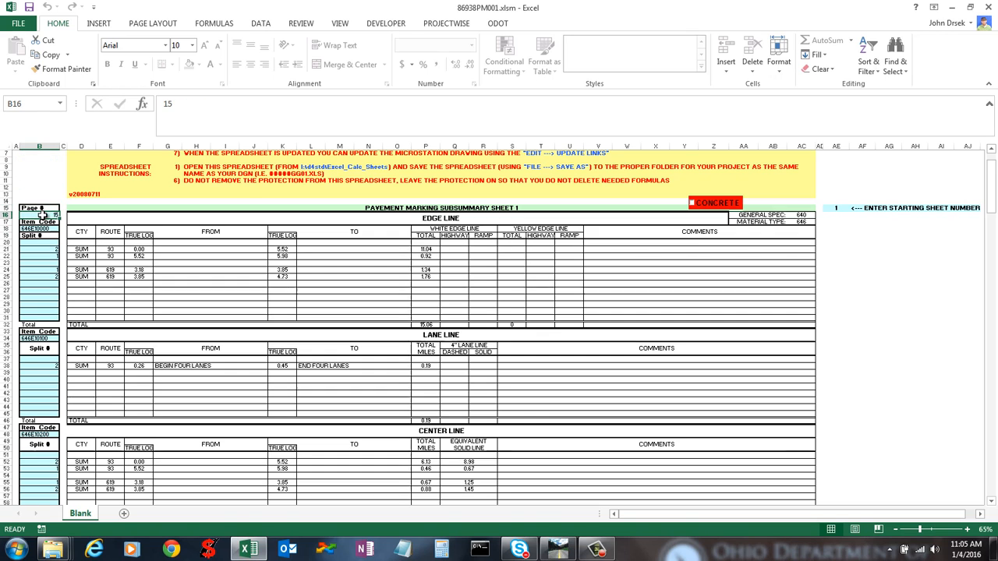
pyautogui.moveTo(673, 408)
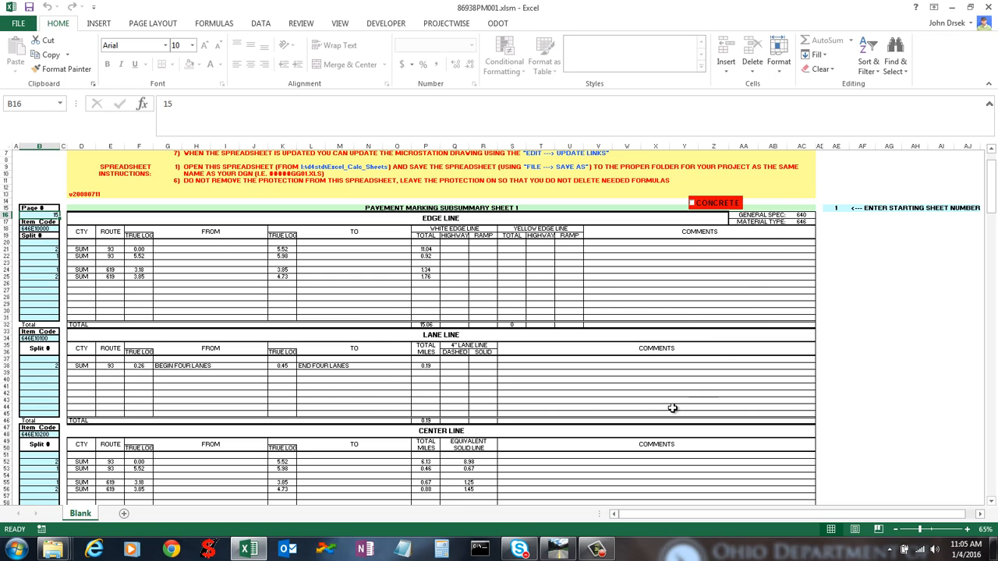
pyautogui.scroll(3)
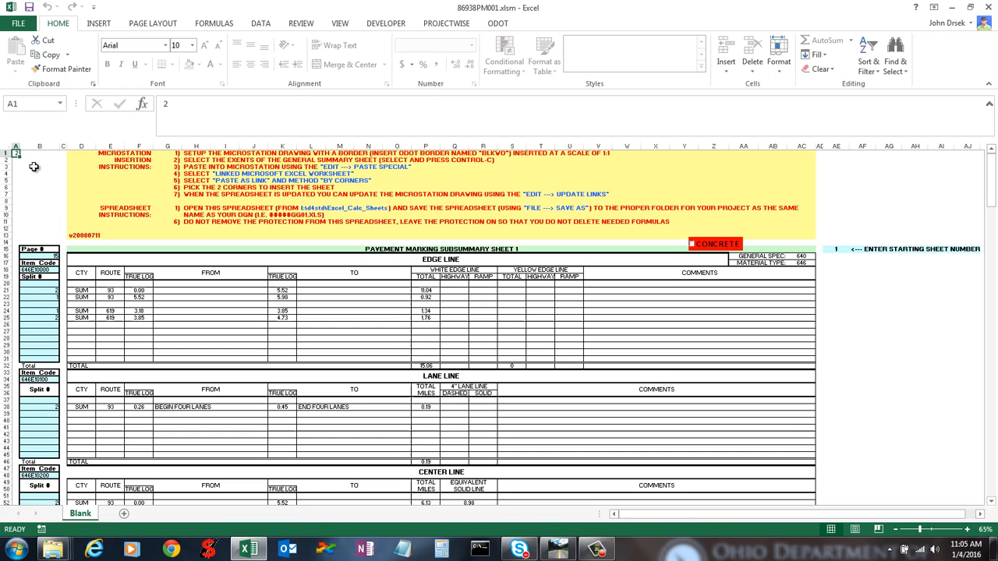
pyautogui.scroll(-3)
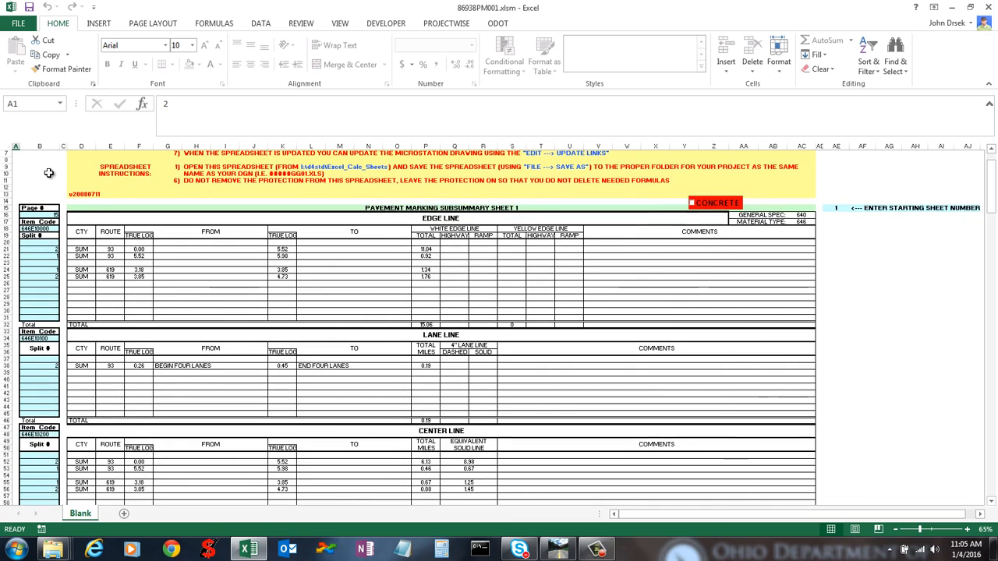
pyautogui.scroll(3)
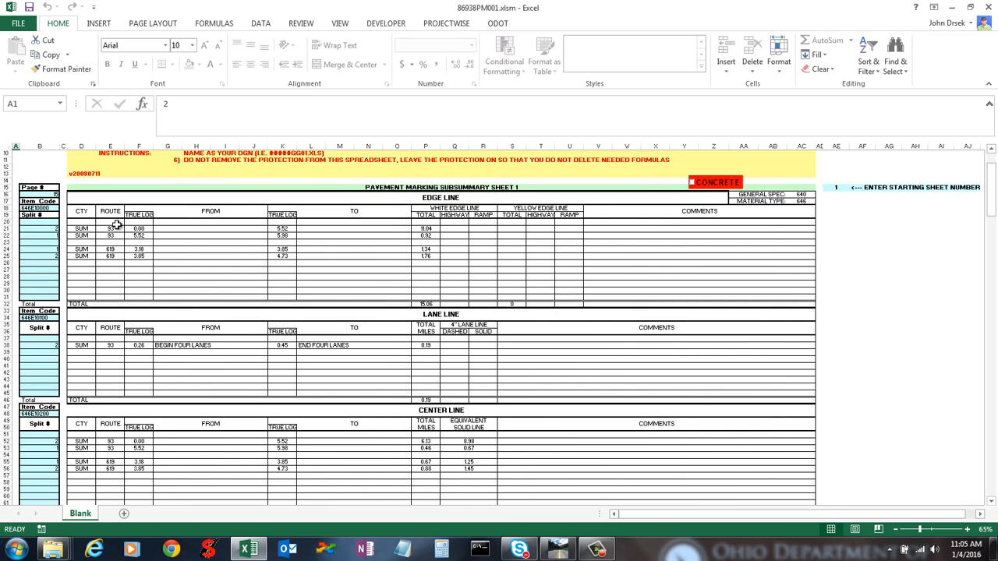
pyautogui.click(39, 235)
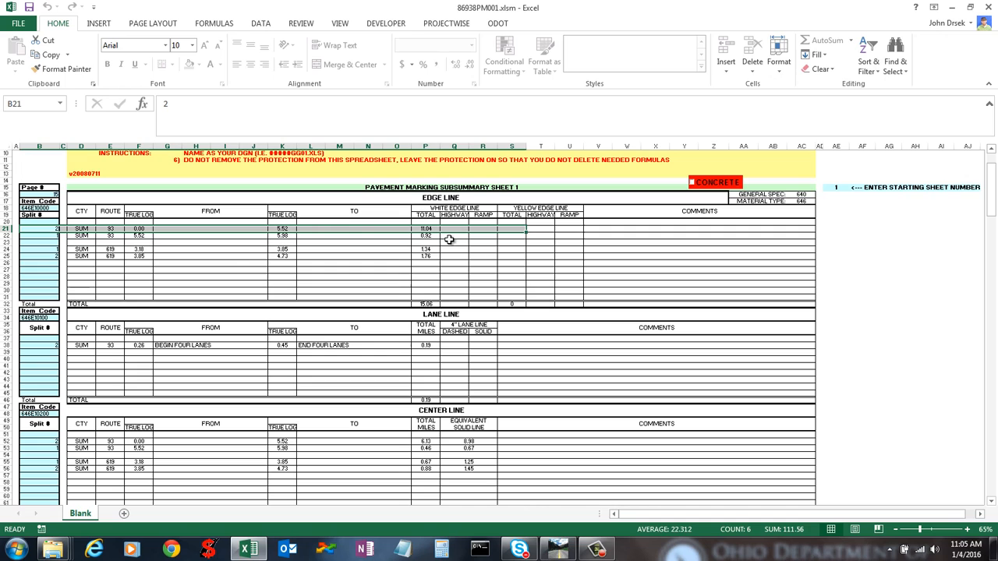
pyautogui.click(482, 229)
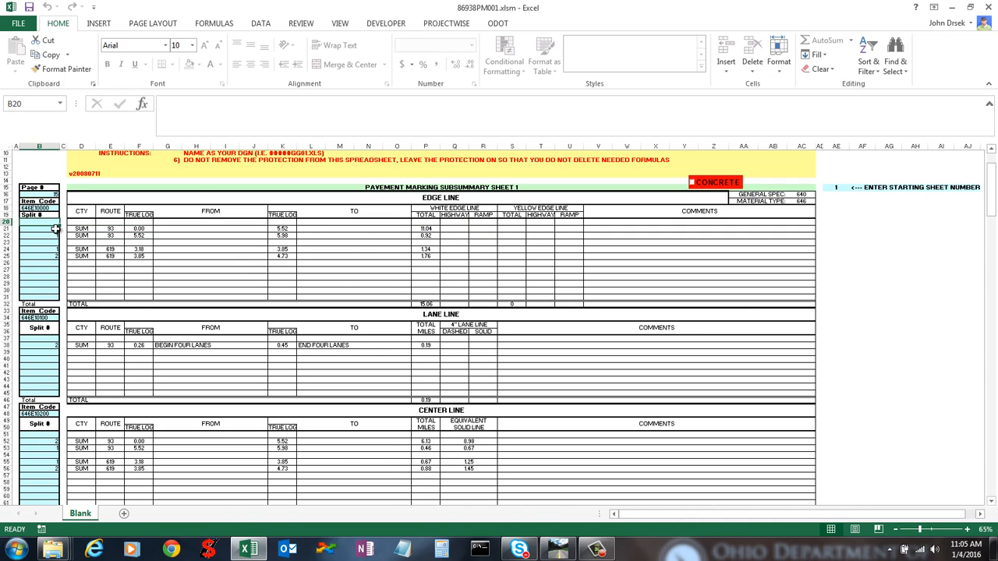
pyautogui.click(39, 226)
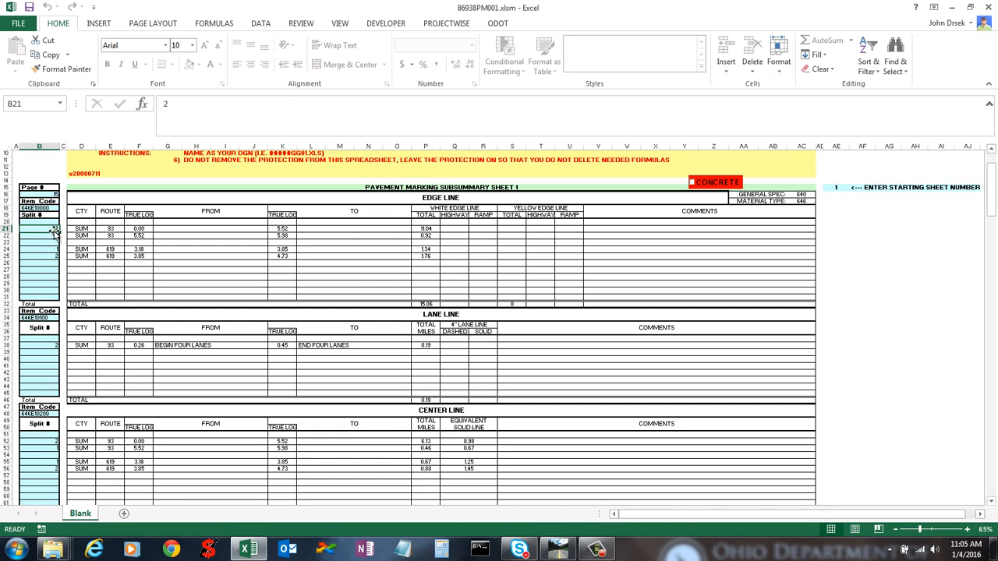
pyautogui.click(426, 228)
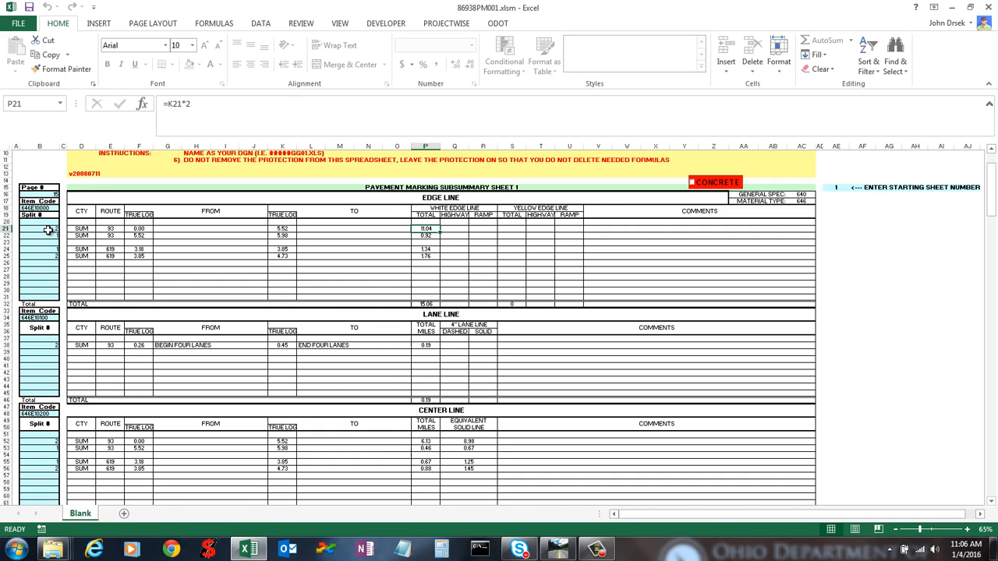
pyautogui.click(425, 235)
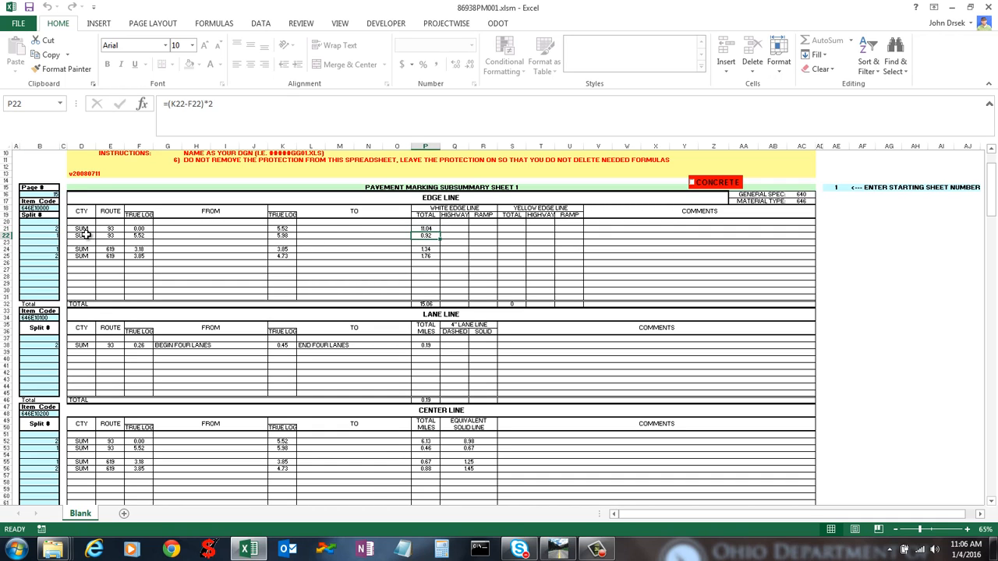
pyautogui.click(40, 236)
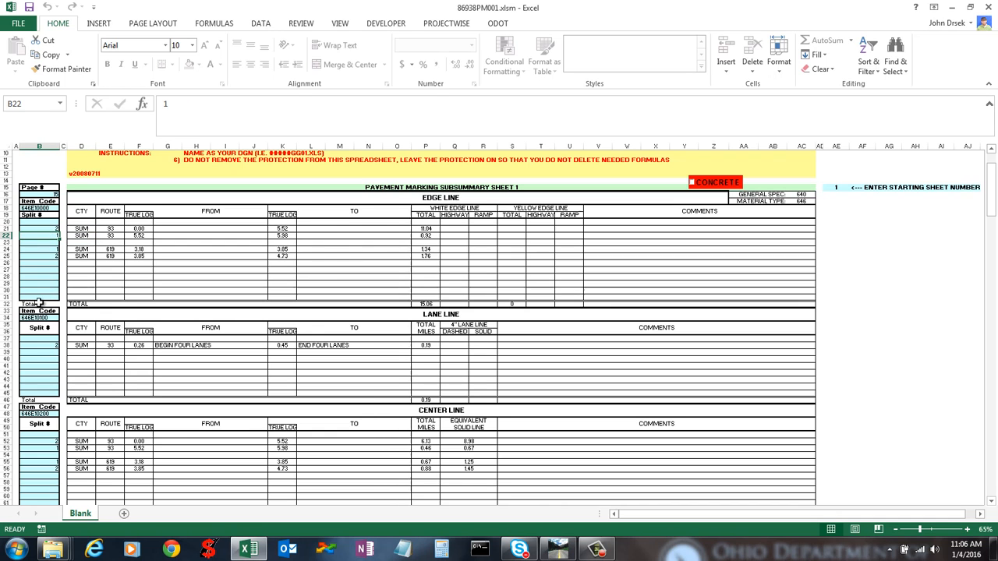
pyautogui.click(39, 400)
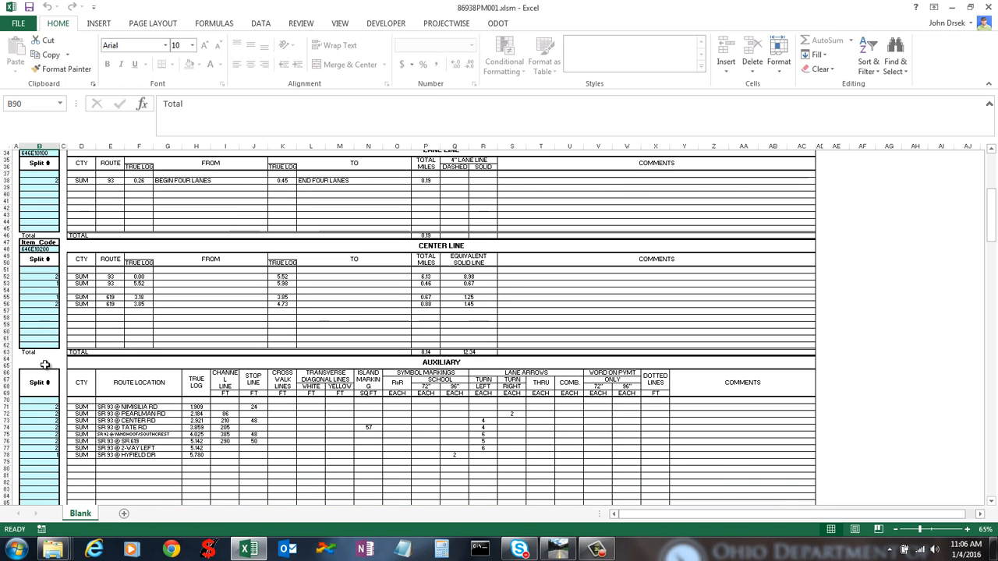
pyautogui.moveTo(35, 330)
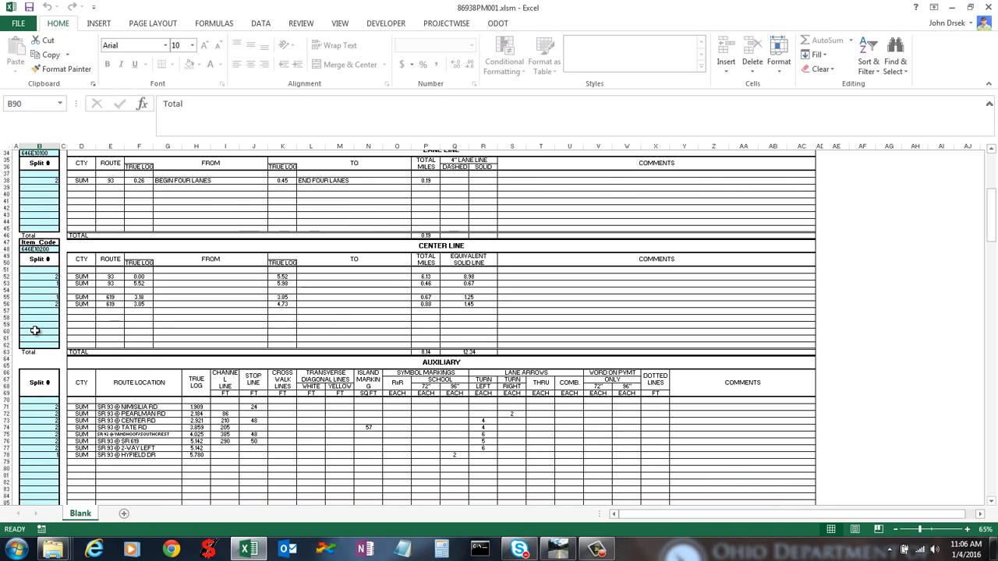
pyautogui.scroll(3)
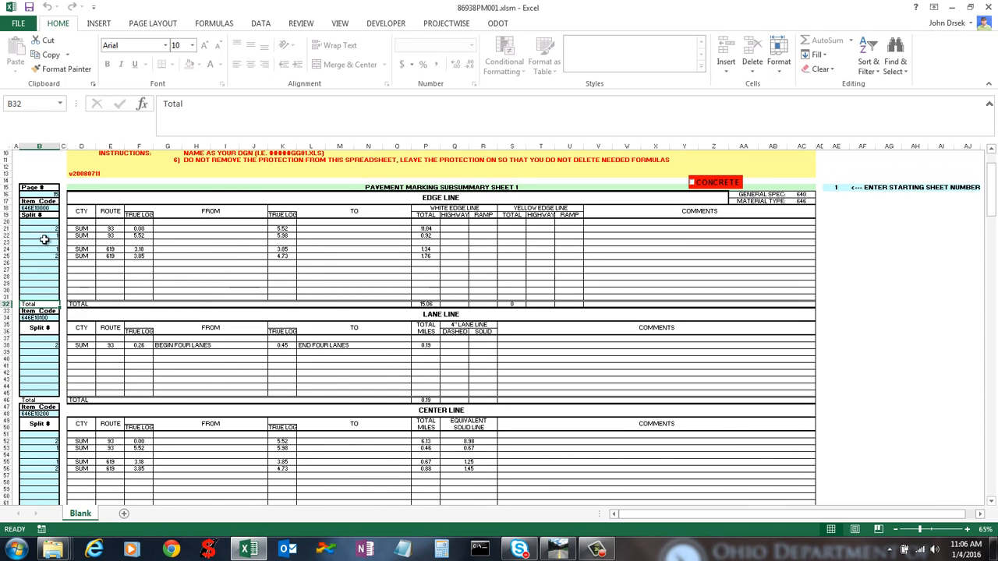
pyautogui.moveTo(62, 304); pyautogui.dragTo(398, 304)
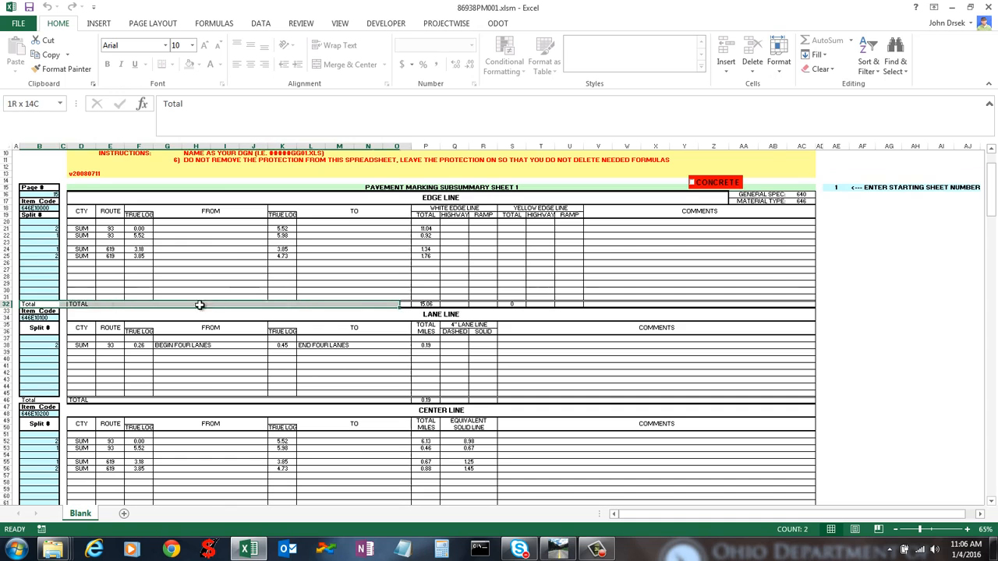
pyautogui.click(425, 283)
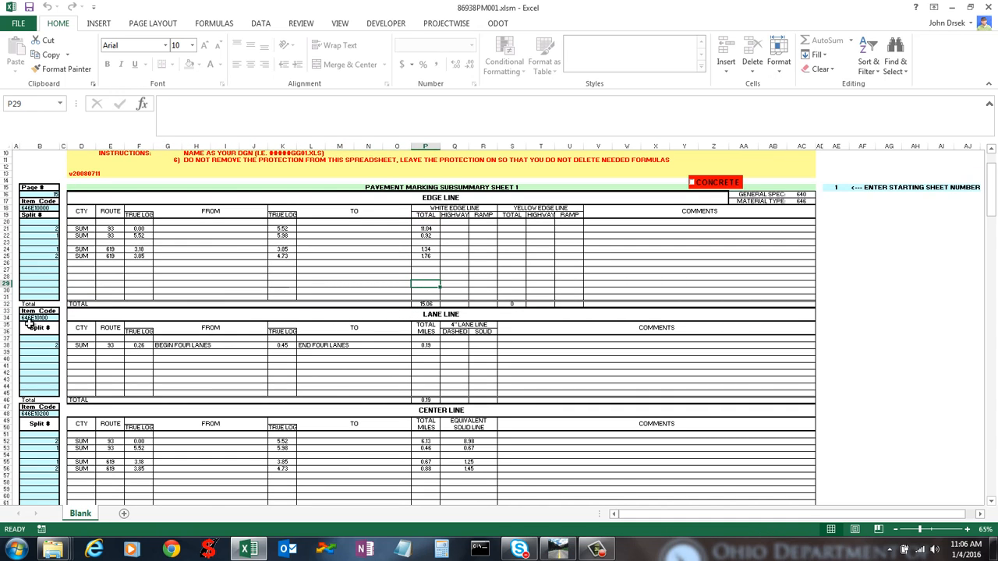
pyautogui.click(40, 304)
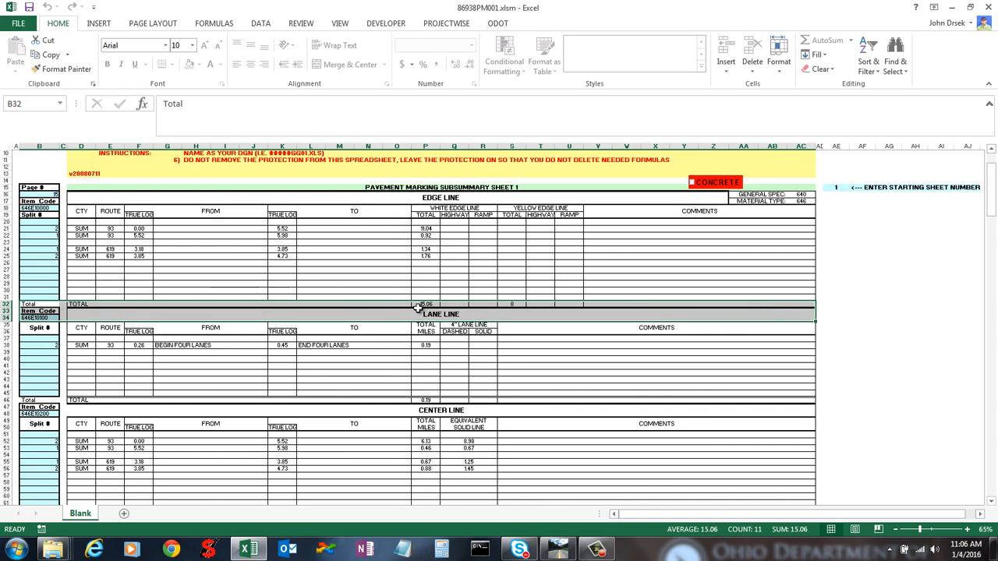
pyautogui.click(425, 303)
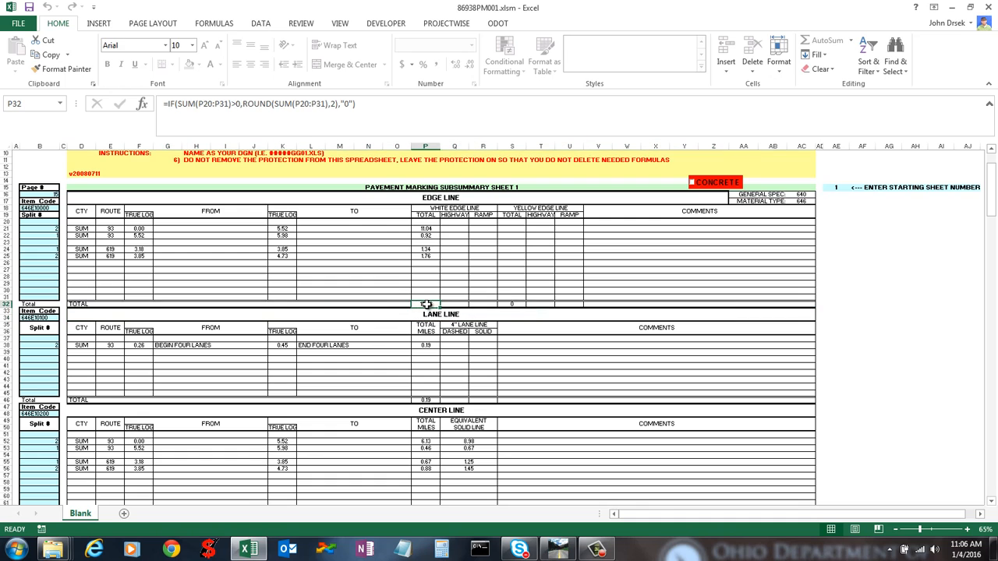
pyautogui.click(425, 400)
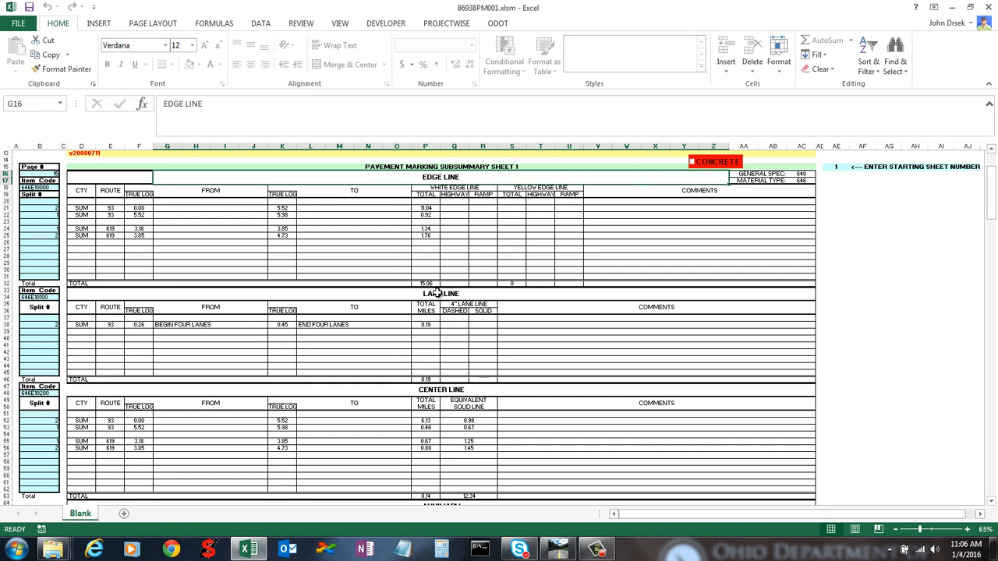
pyautogui.click(441, 389)
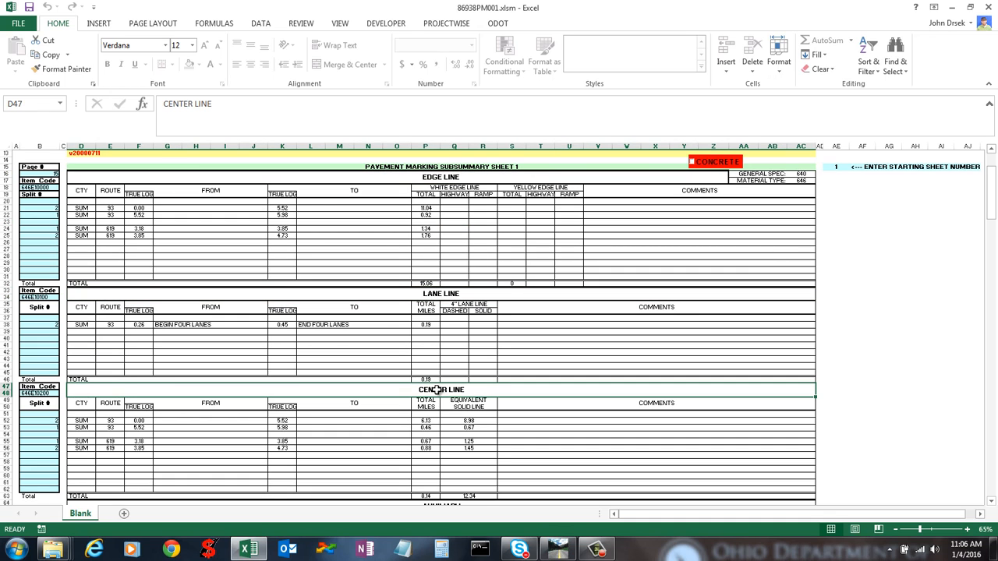
pyautogui.click(139, 228)
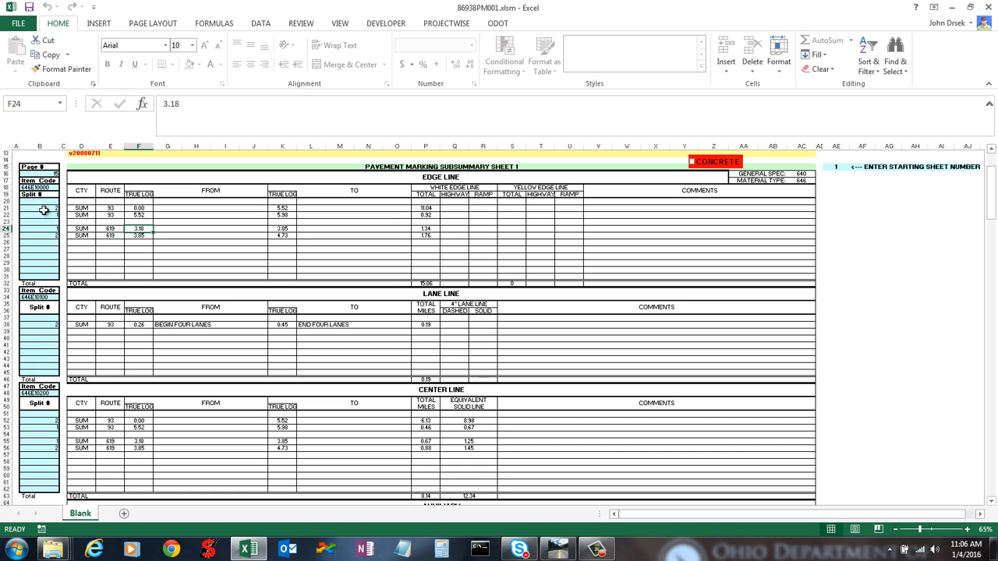
pyautogui.click(138, 240)
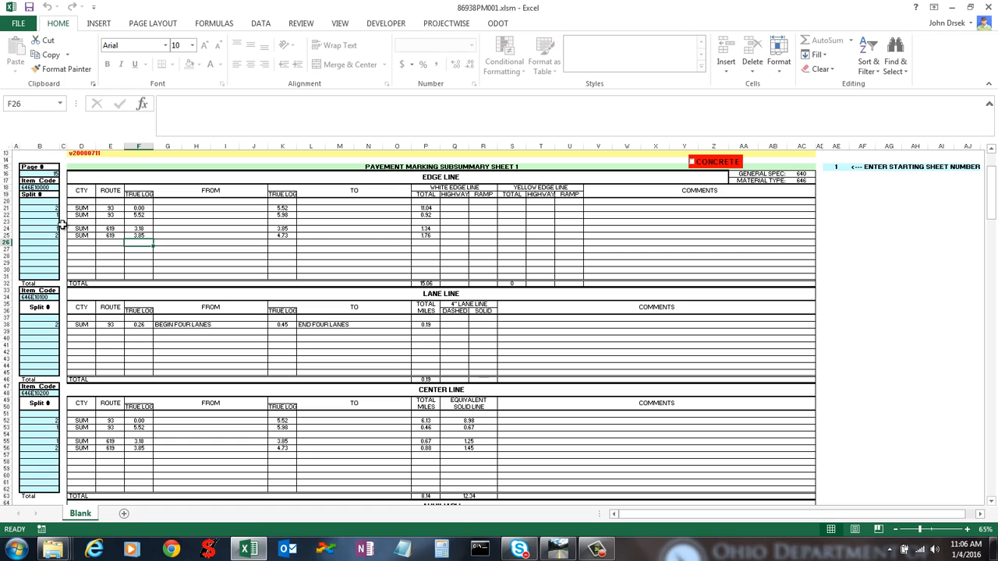
pyautogui.moveTo(103, 322)
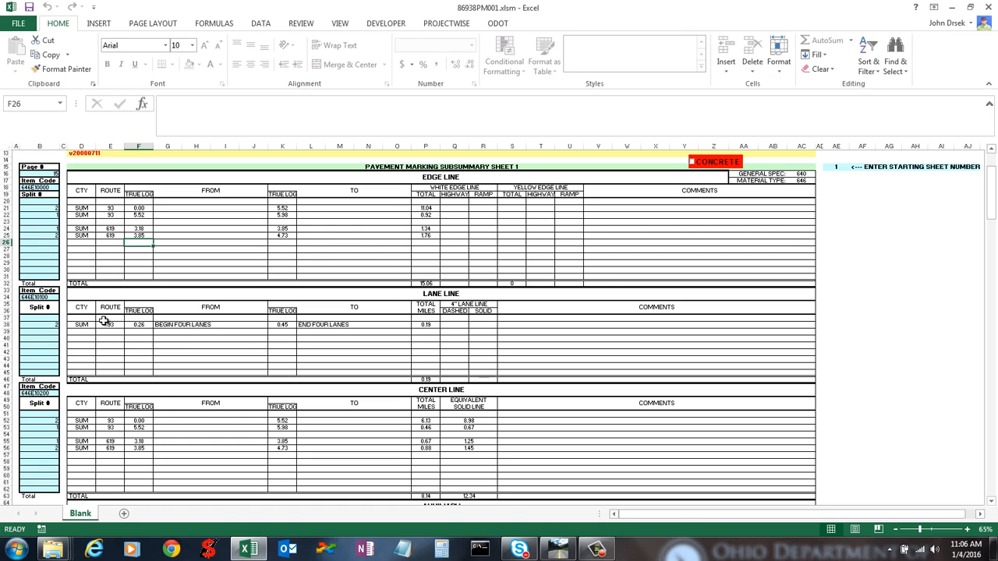
pyautogui.moveTo(218, 264)
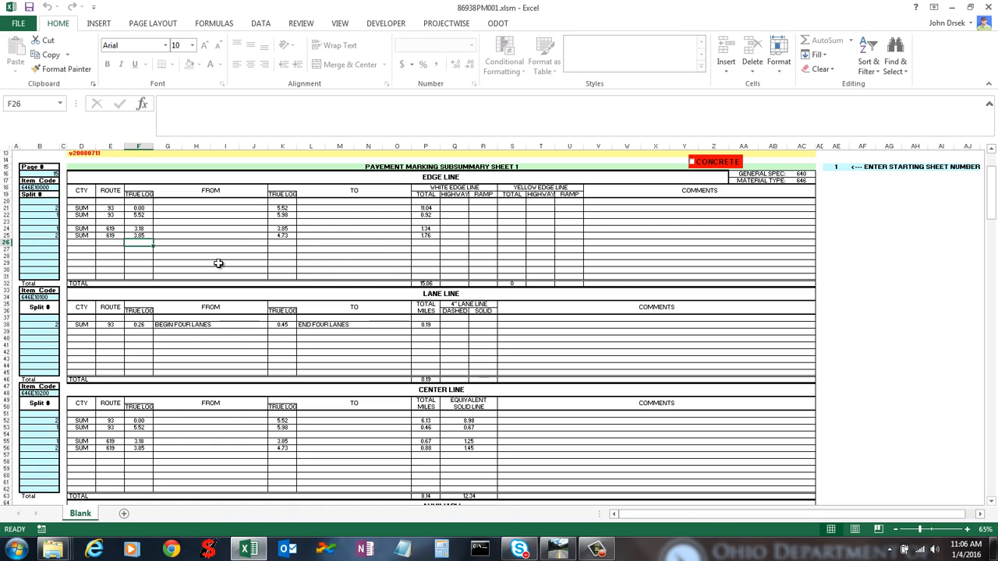
pyautogui.moveTo(268, 356)
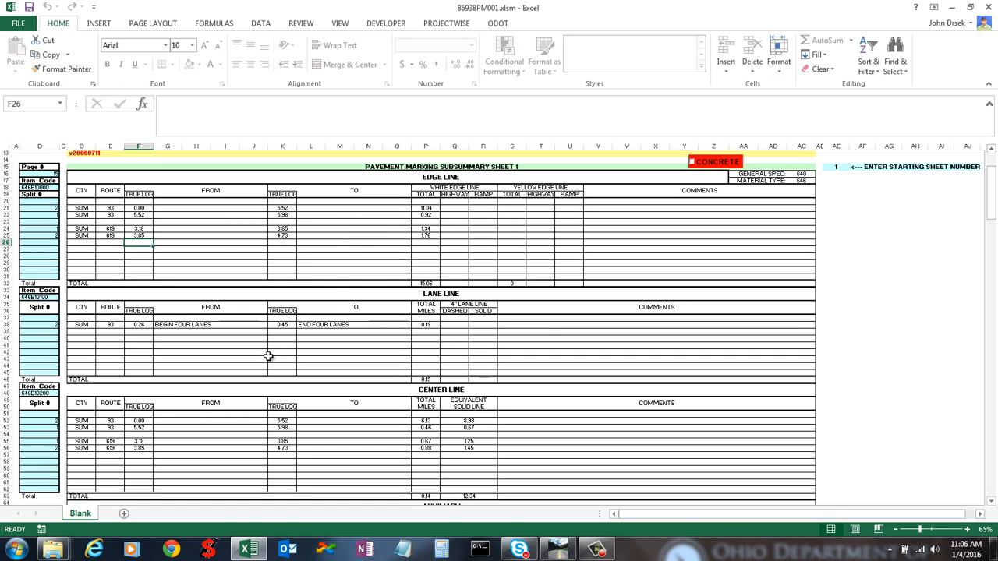
pyautogui.moveTo(303, 265)
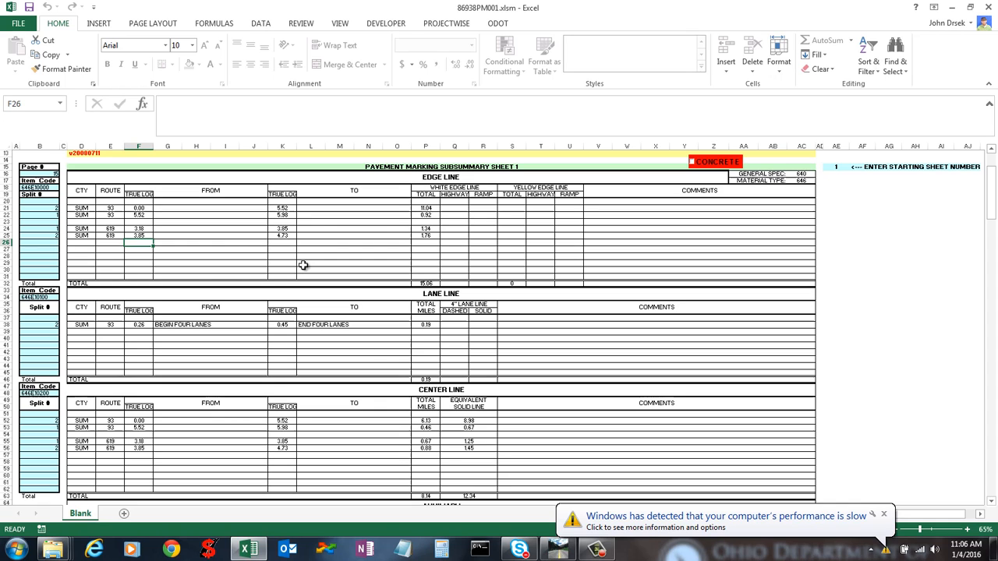
pyautogui.click(211, 242)
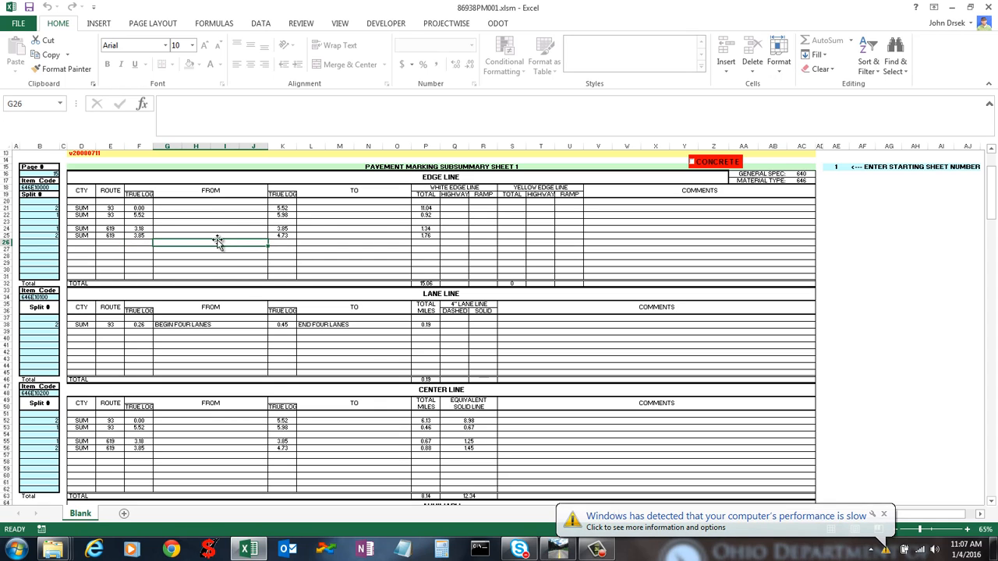
# - Inspect auxiliary item codes like Channel Line 646E10300 and headings such as Stop Line and Word on Pvmt Only
pyautogui.scroll(-3)
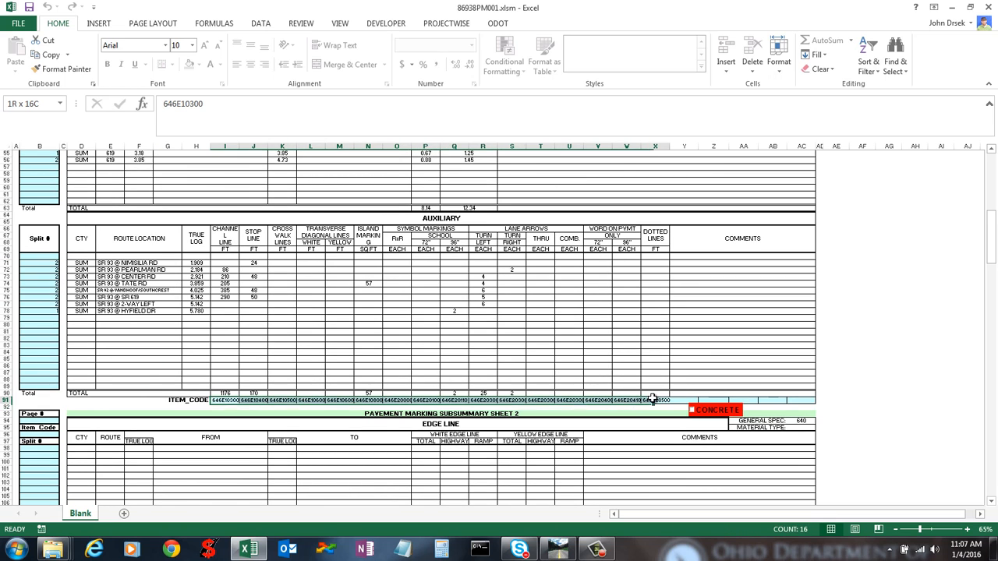
pyautogui.click(253, 249)
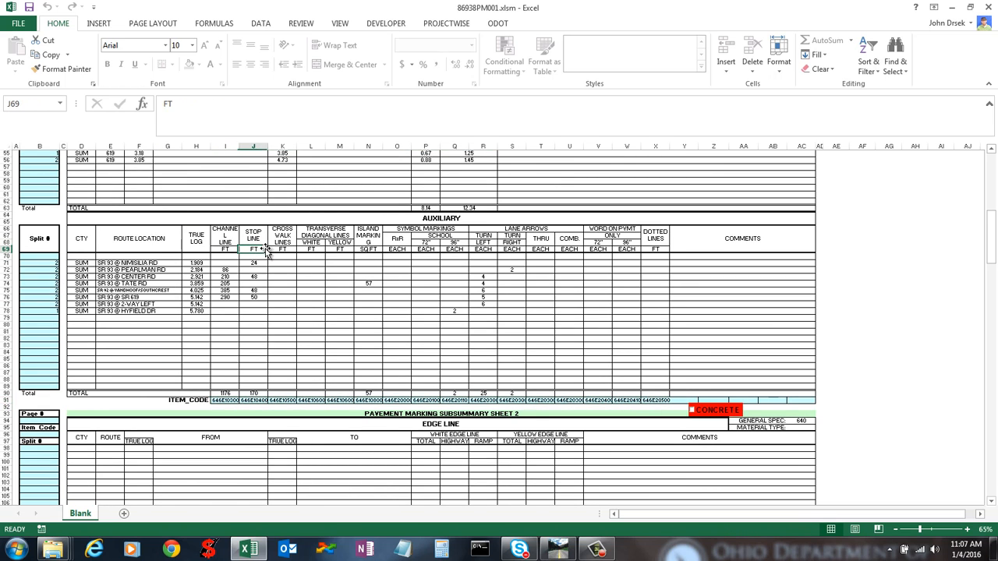
pyautogui.click(612, 237)
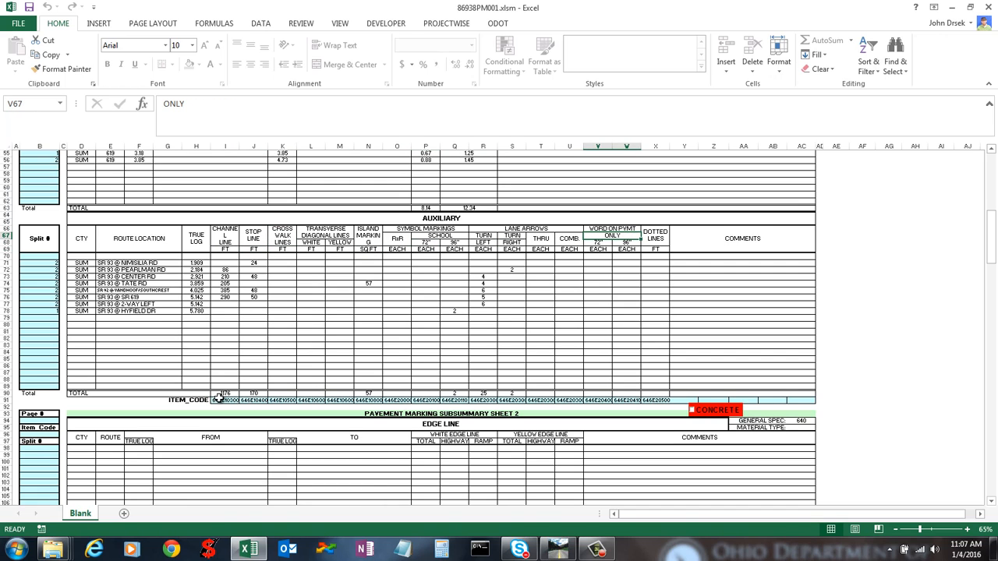
pyautogui.click(225, 400)
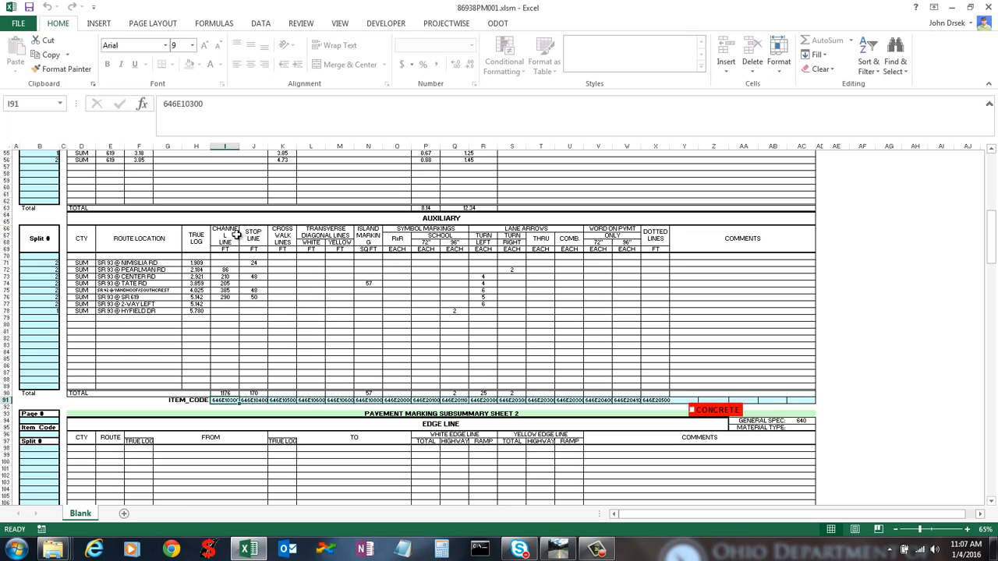
pyautogui.click(226, 237)
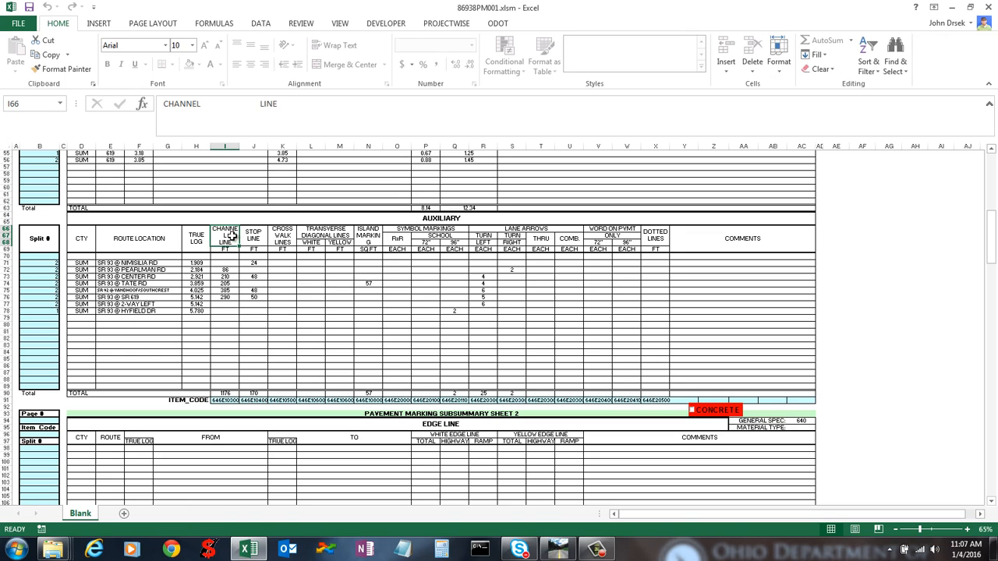
pyautogui.click(282, 235)
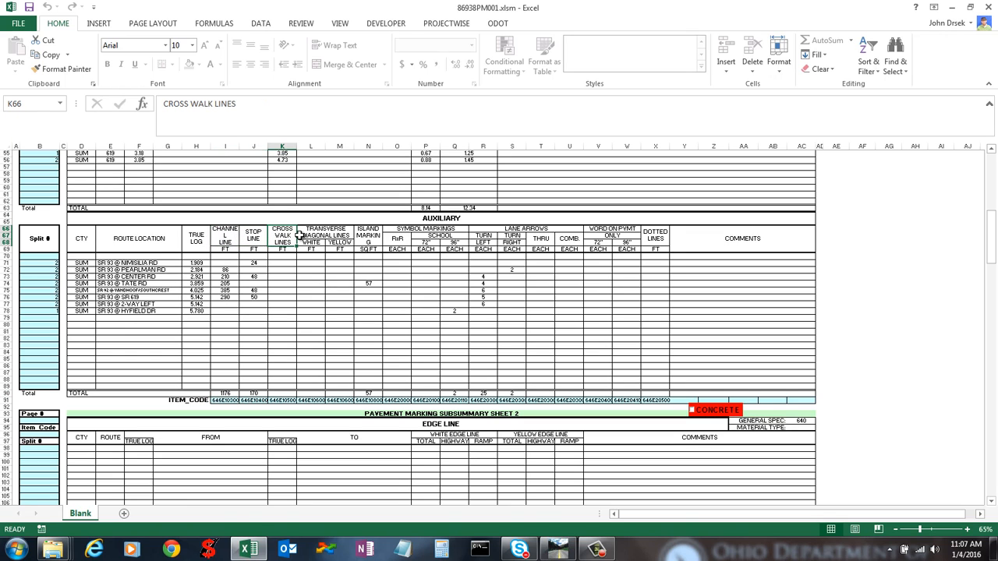
pyautogui.click(225, 238)
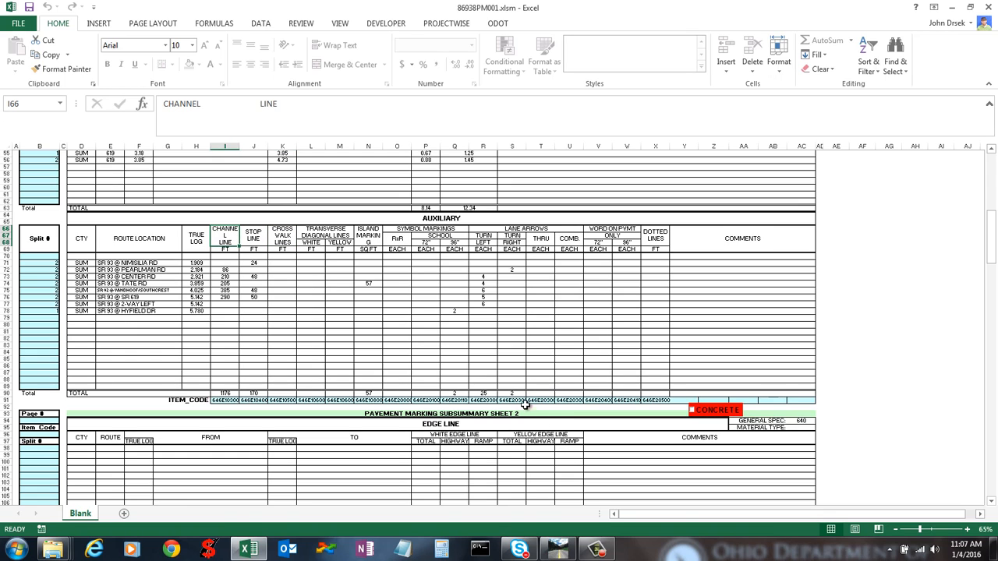
pyautogui.moveTo(470, 377)
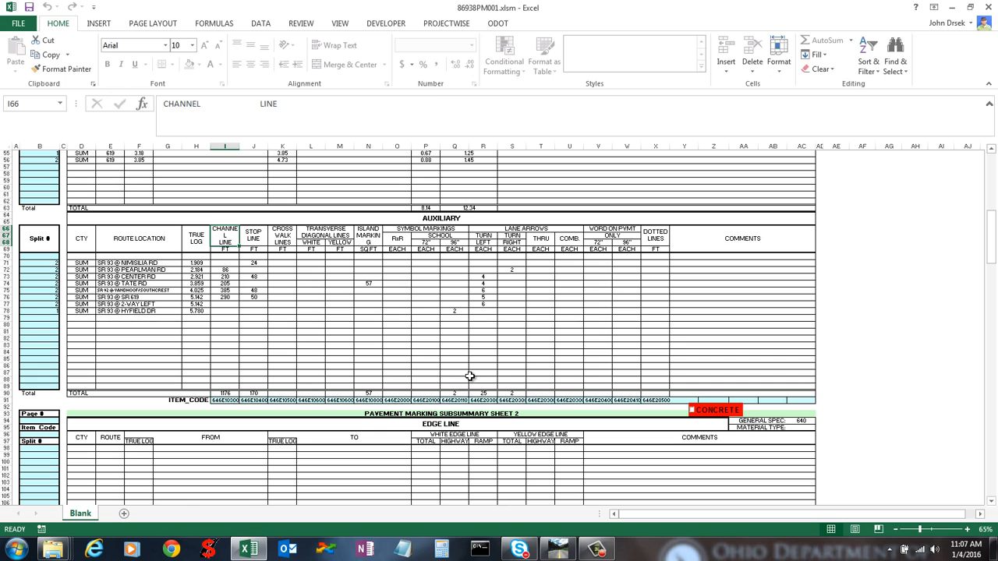
pyautogui.moveTo(623, 402)
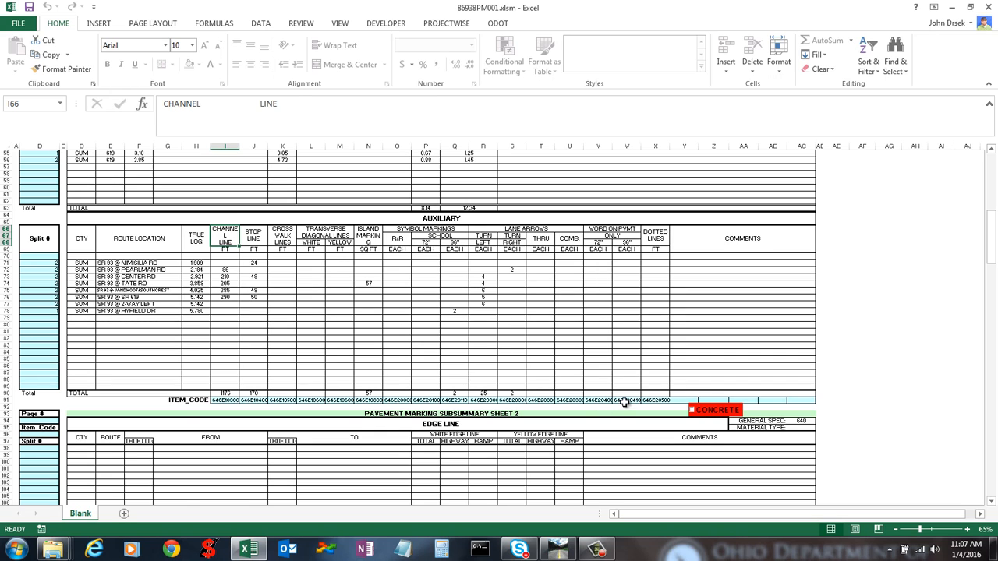
# - Scroll to where Subsummary Sheet 2 begins, select those rows, then scroll back to row 1
pyautogui.scroll(3)
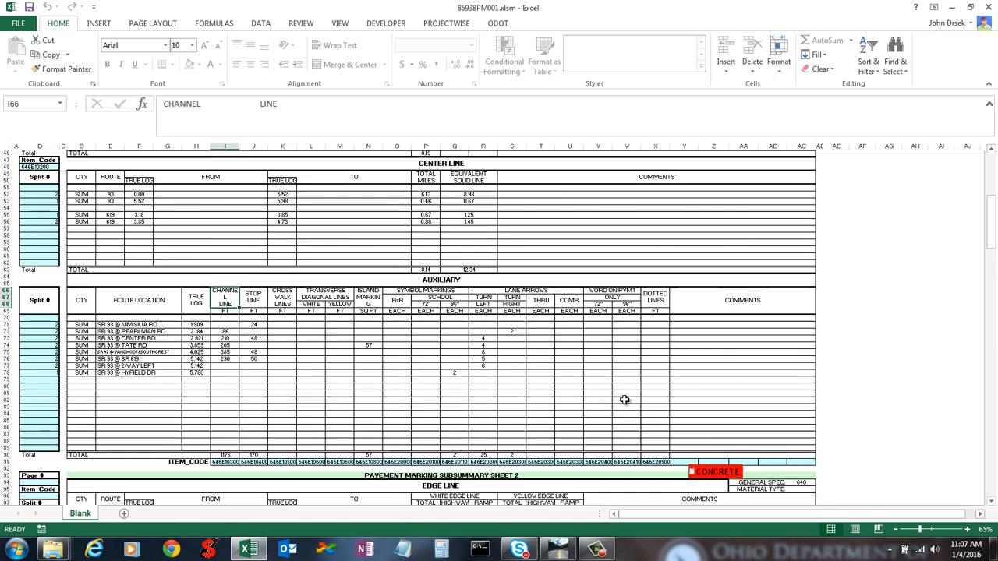
pyautogui.scroll(-3)
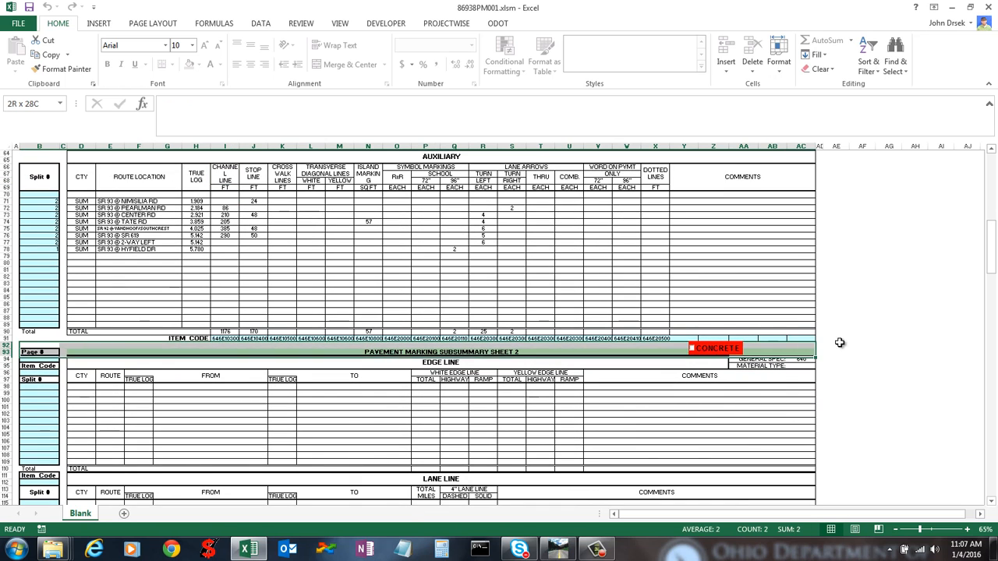
pyautogui.click(117, 303)
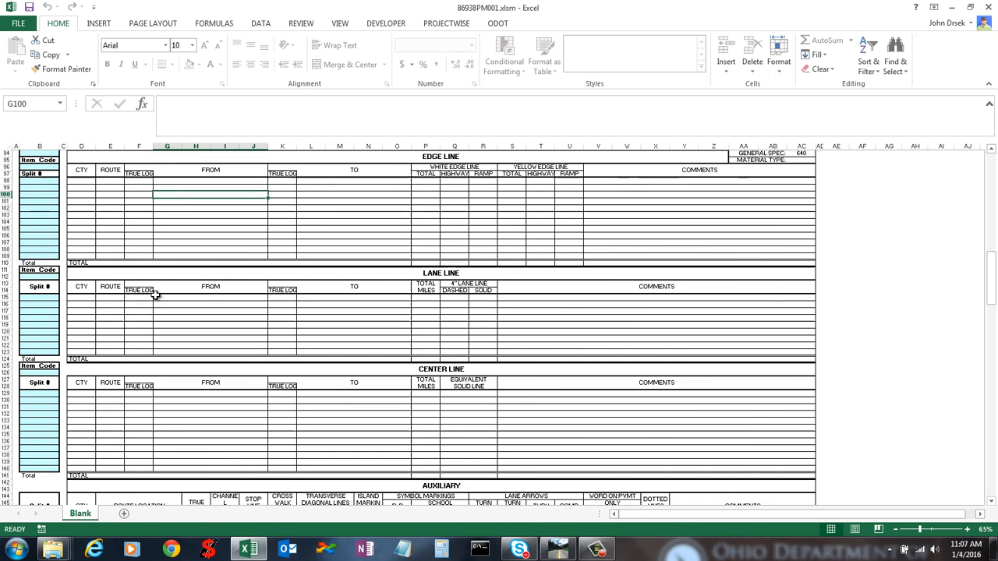
pyautogui.scroll(-3)
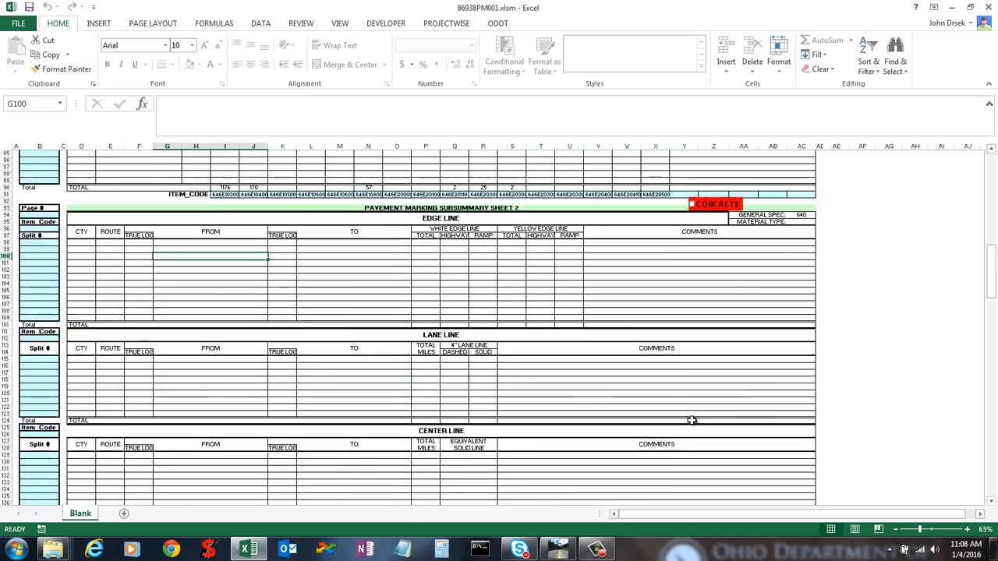
pyautogui.scroll(3)
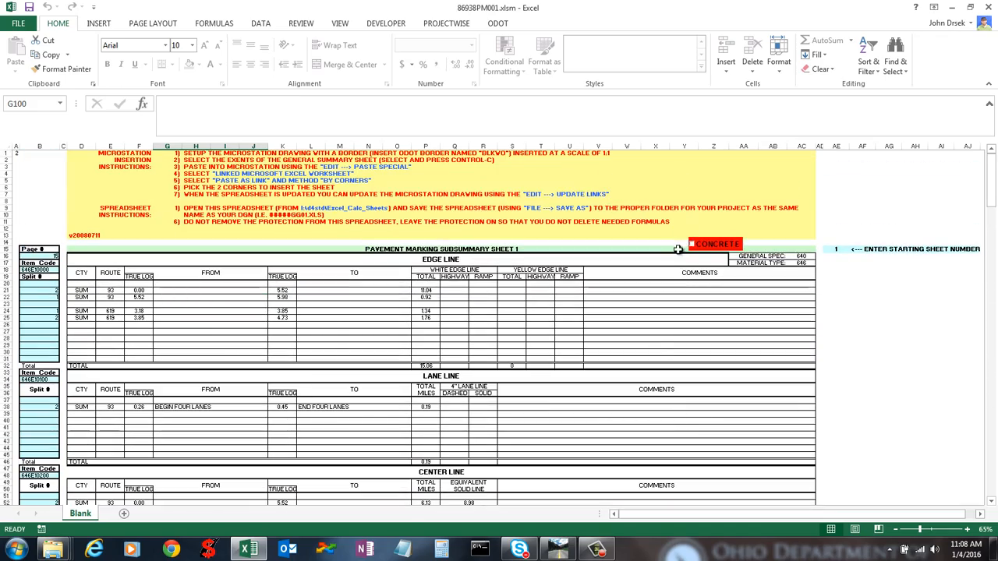
# - Tick the CONCRETE checkbox, confirm material type 644 in AC17, and type 645 into a nearby cell
pyautogui.click(715, 243)
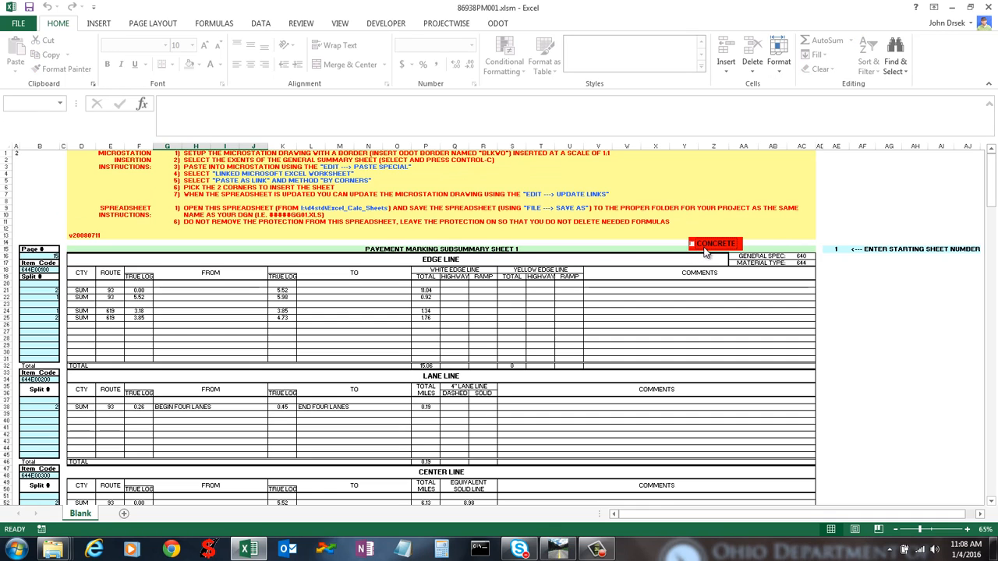
pyautogui.click(801, 263)
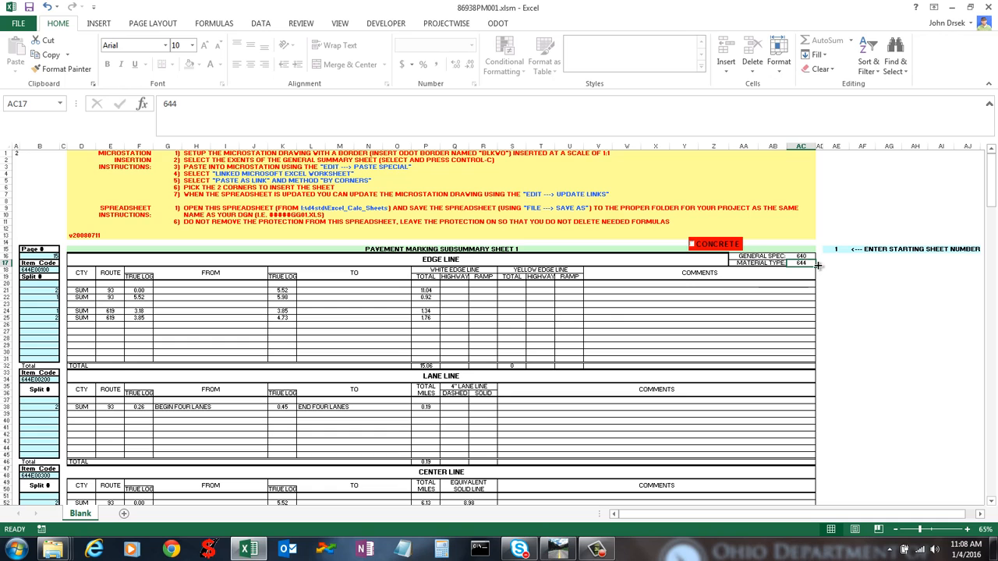
pyautogui.moveTo(698, 253)
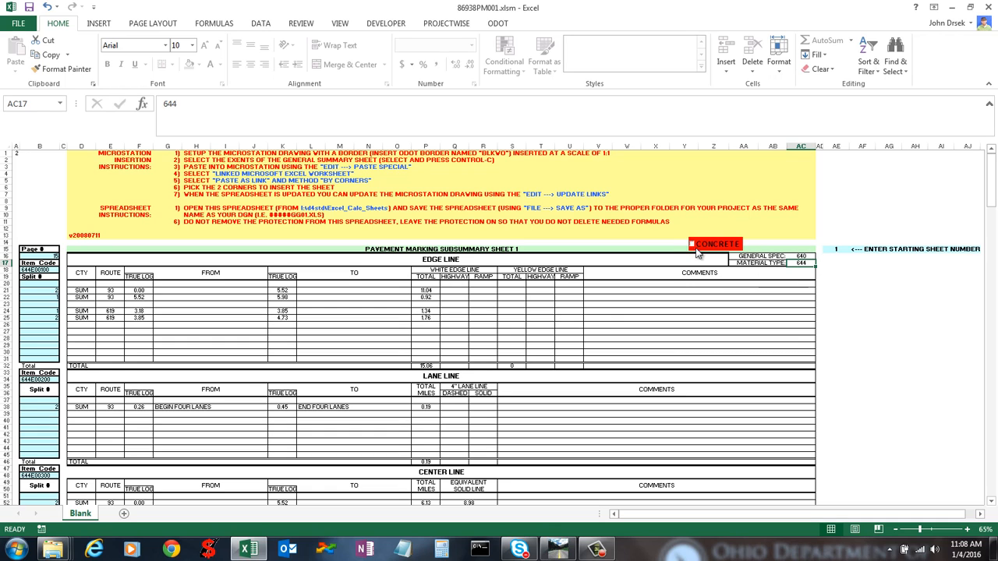
pyautogui.click(694, 248)
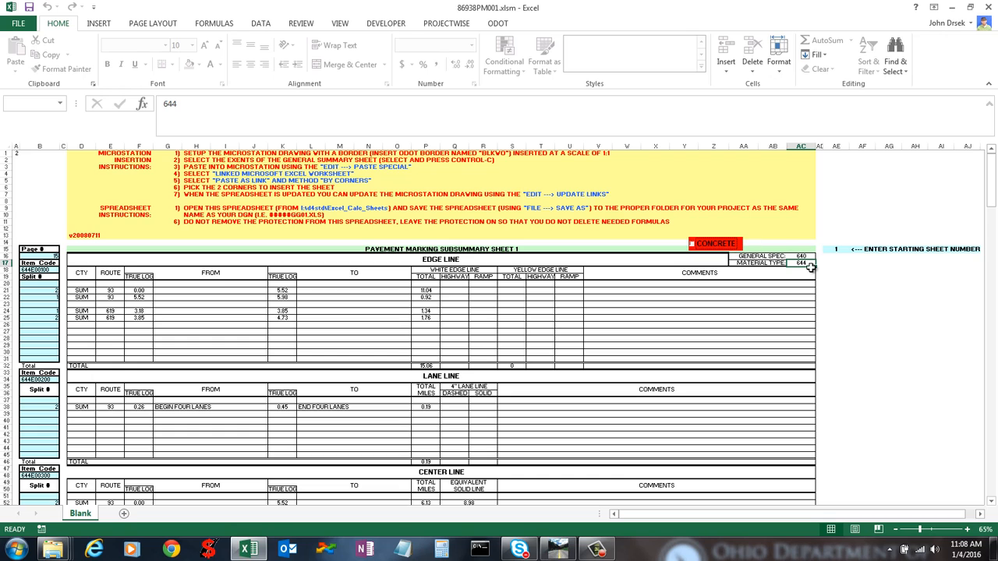
pyautogui.write('645')
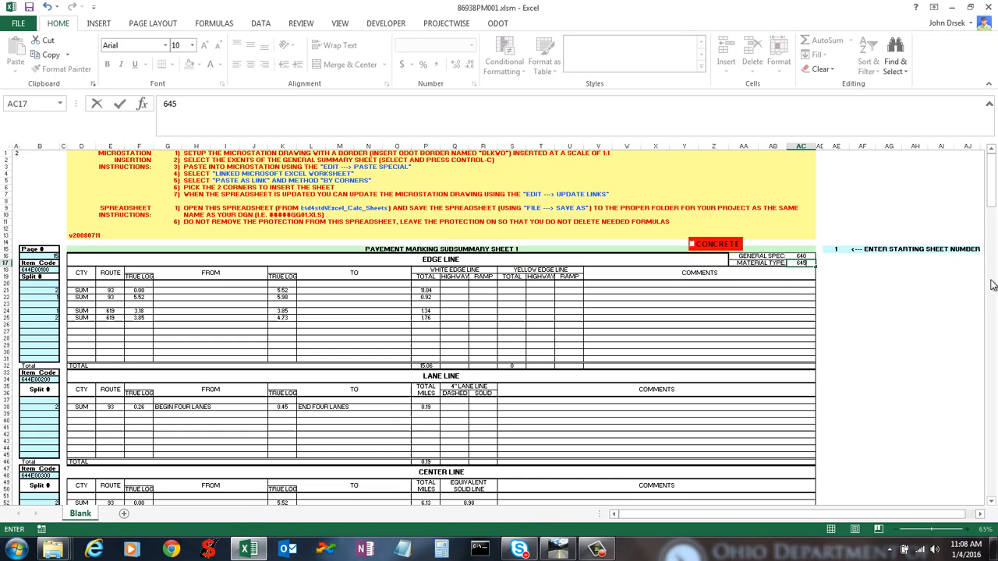
pyautogui.click(698, 274)
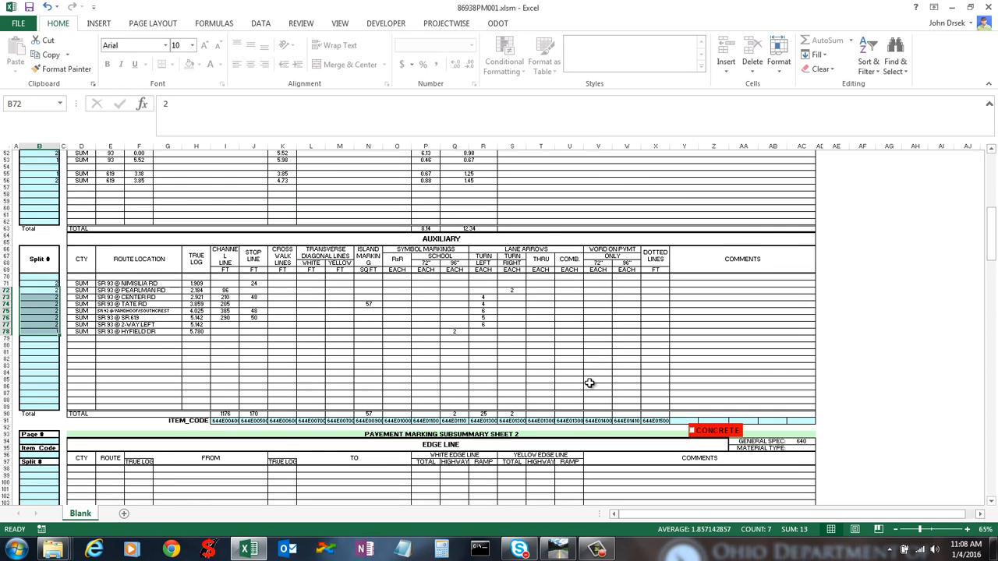
pyautogui.moveTo(210, 323)
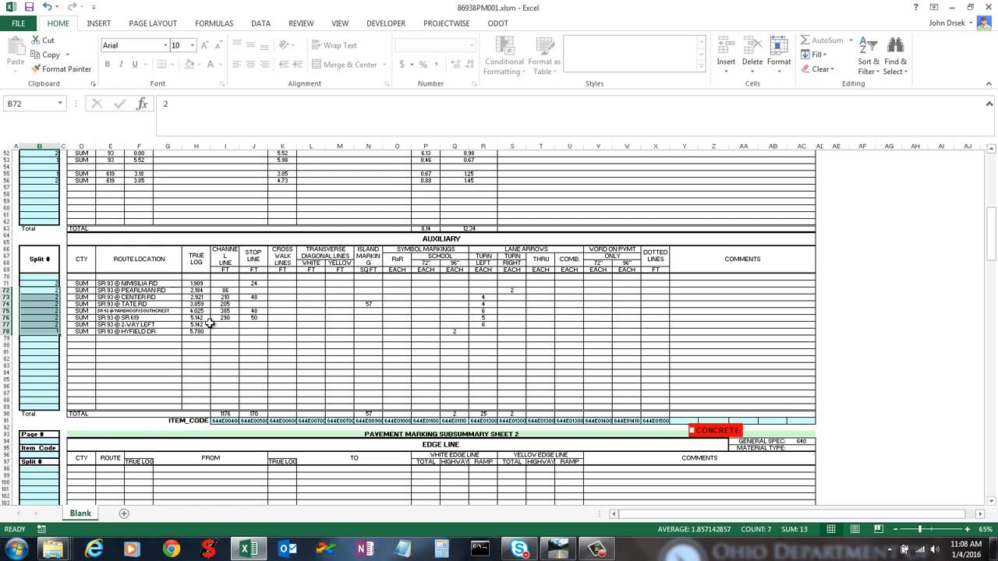
pyautogui.click(139, 345)
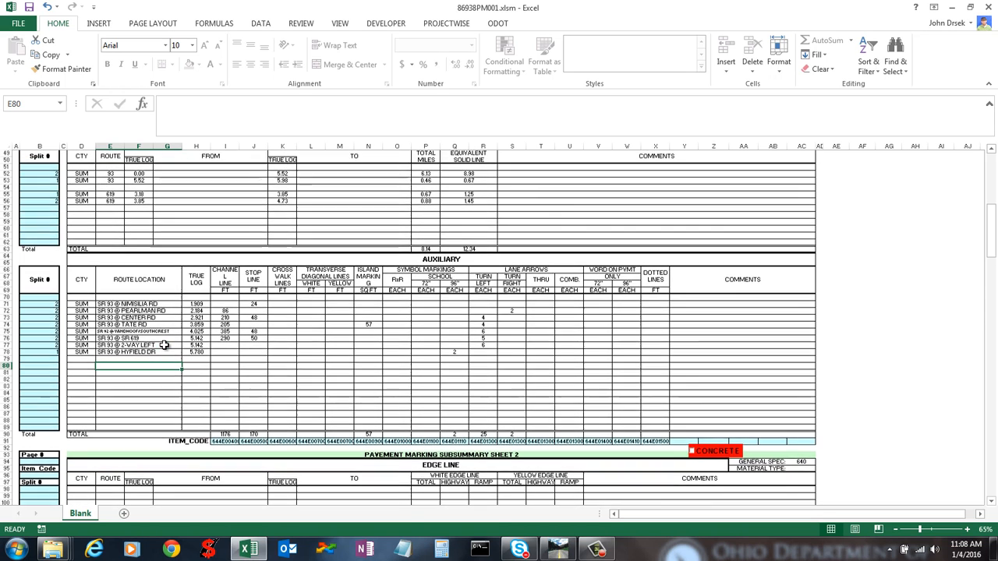
pyautogui.scroll(3)
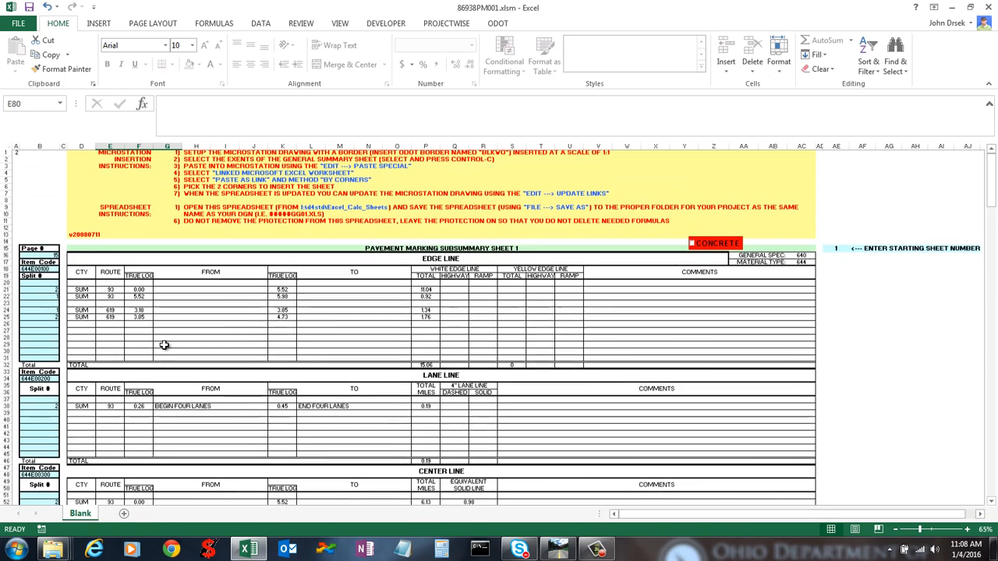